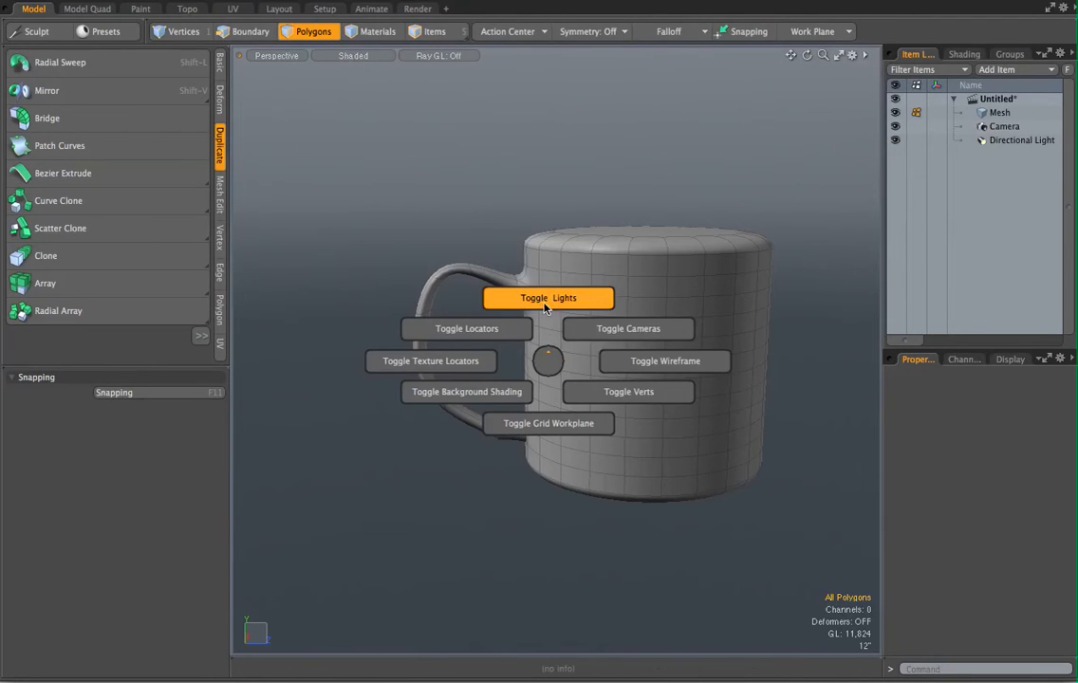
Close the display toggles menu and orbit around the mug to view it from above and the side.
{"action": "left_click", "coordinate": [546, 296]}
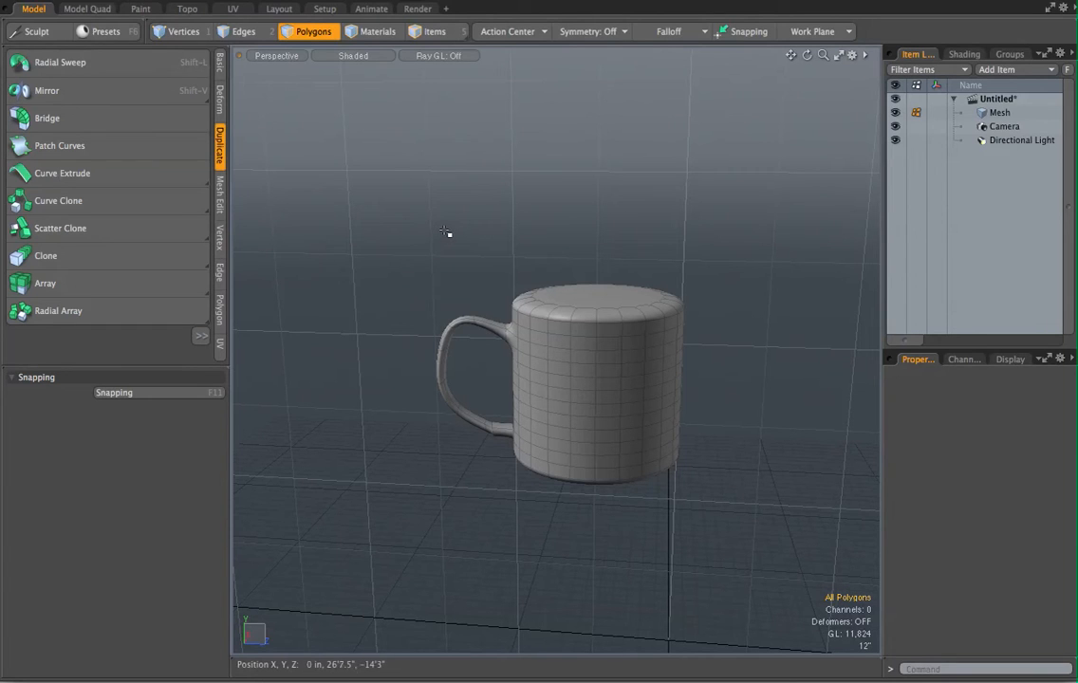
{"action": "mouse_move", "coordinate": [505, 179]}
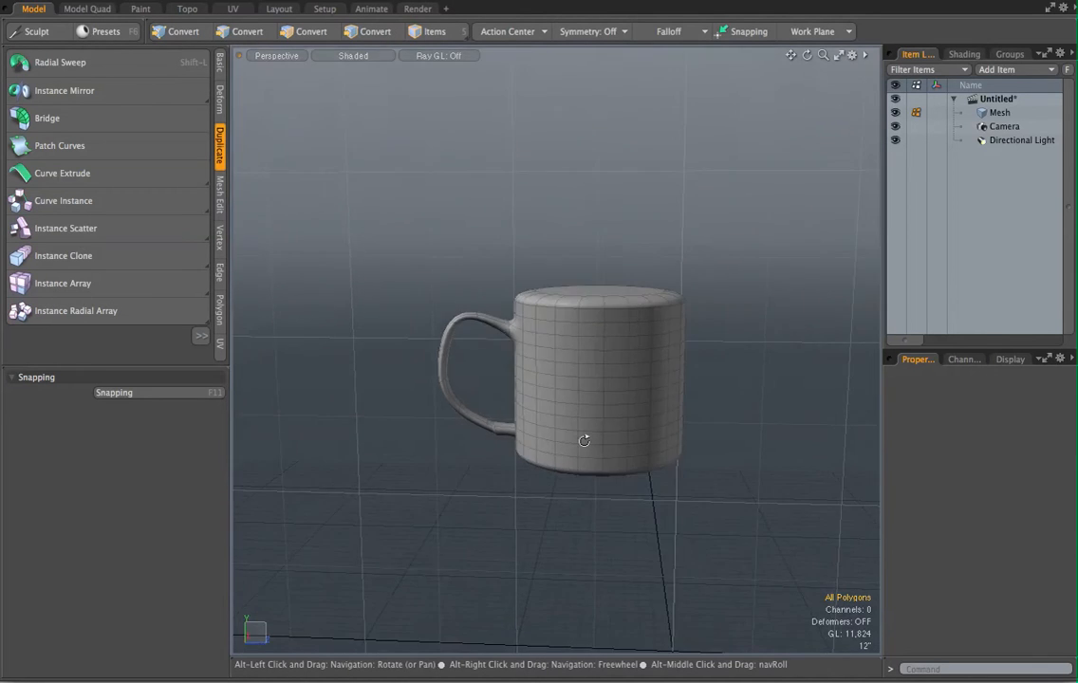
{"action": "left_click_drag", "start_coordinate": [585, 440], "coordinate": [588, 452]}
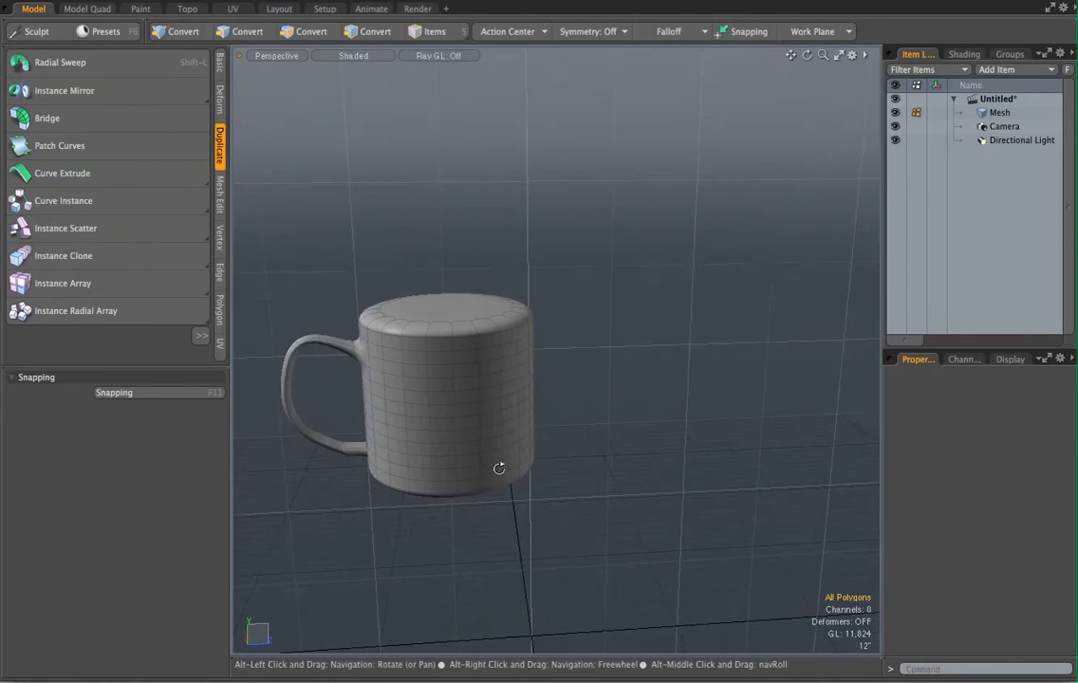
{"action": "left_click", "coordinate": [314, 30]}
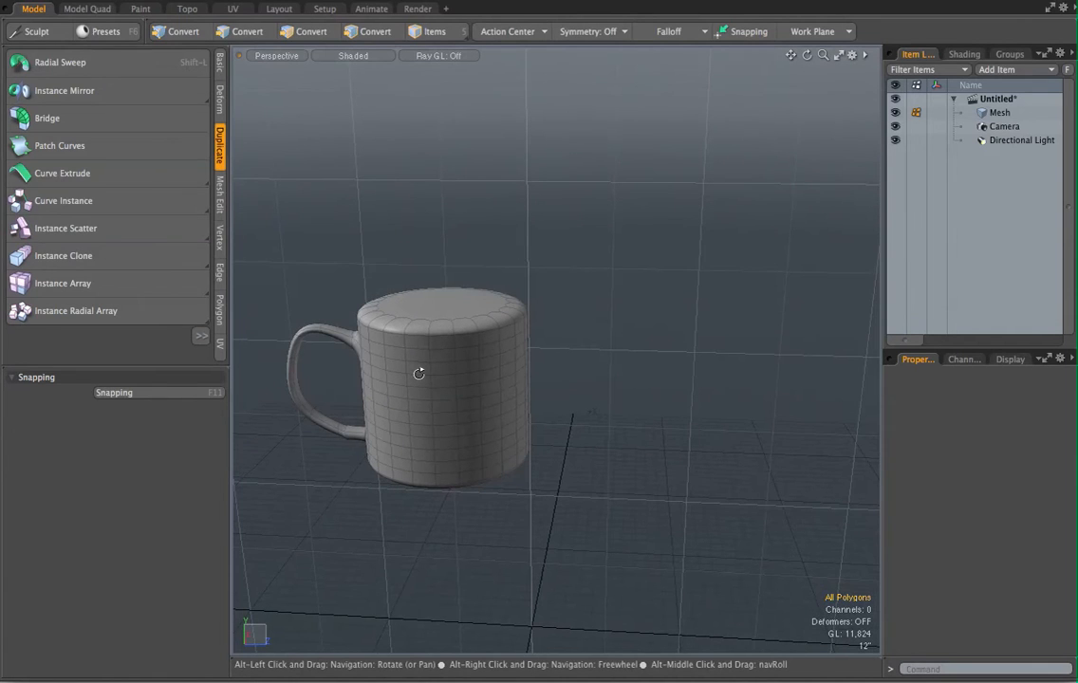
{"action": "left_click", "coordinate": [313, 30]}
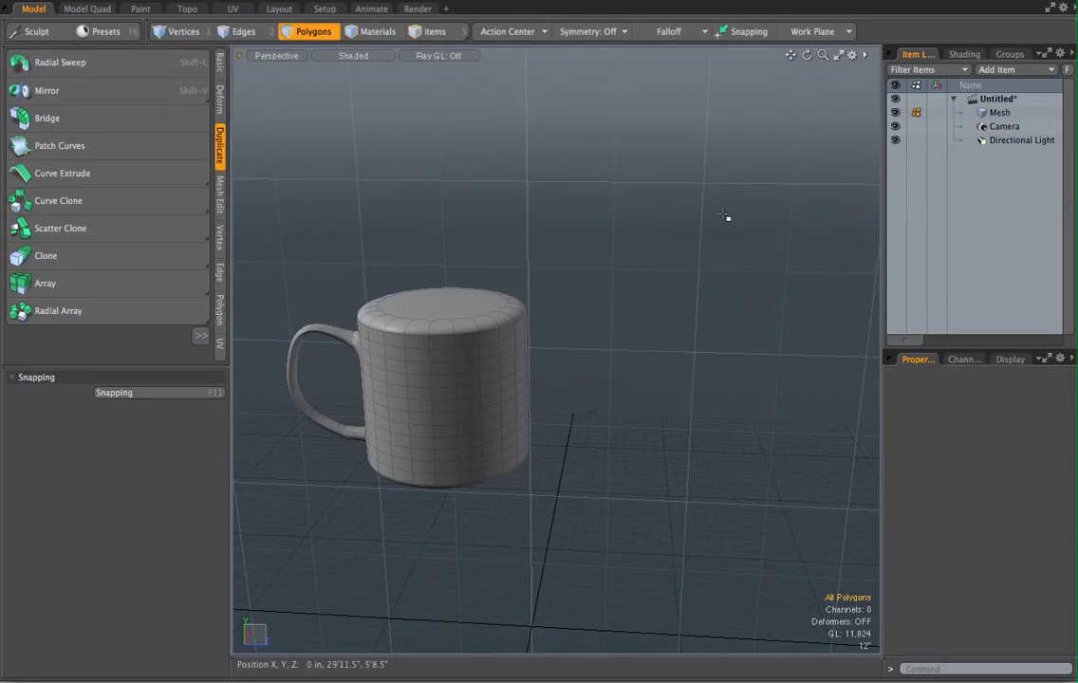
{"action": "left_click_drag", "start_coordinate": [725, 216], "coordinate": [569, 330]}
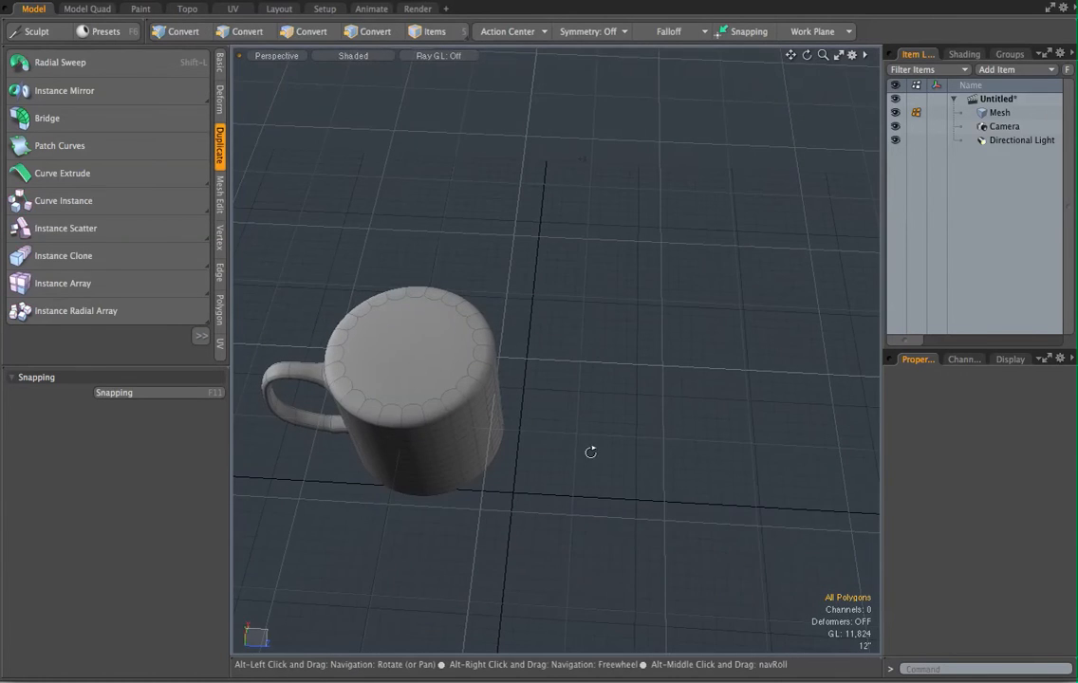
{"action": "left_click", "coordinate": [313, 30]}
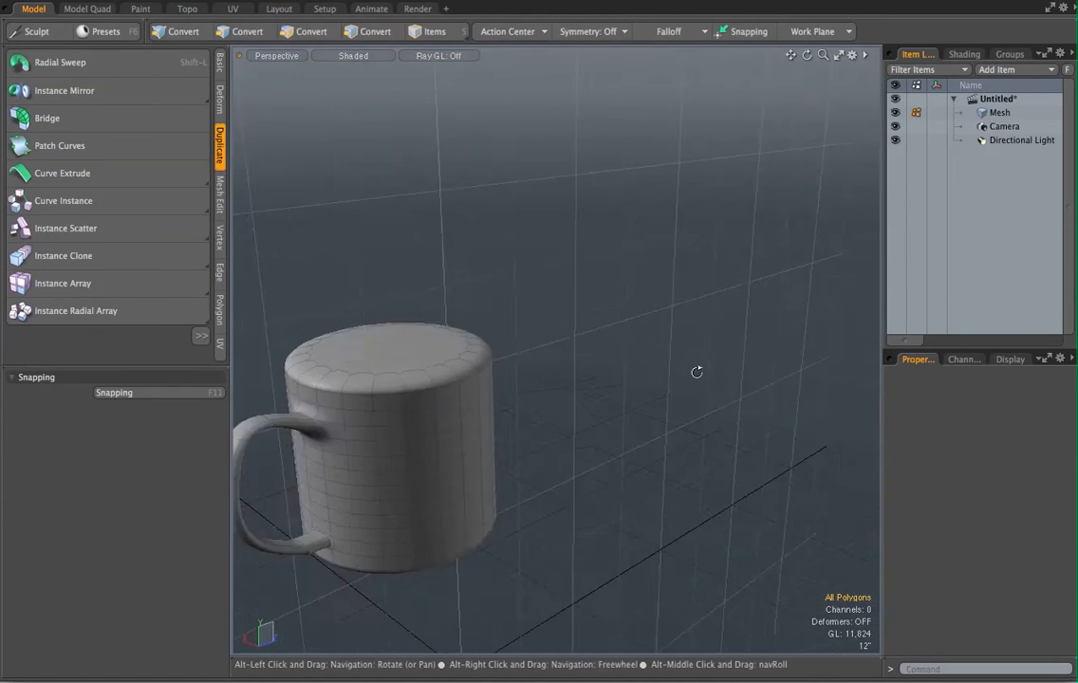
{"action": "left_click_drag", "start_coordinate": [696, 372], "coordinate": [463, 399]}
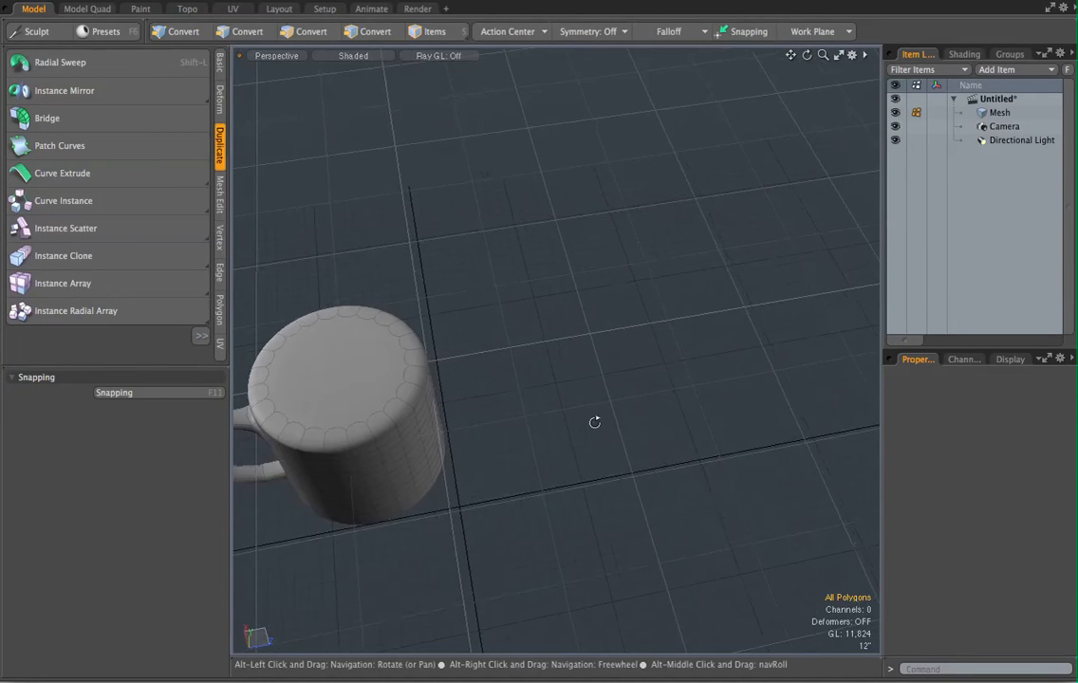
{"action": "left_click_drag", "start_coordinate": [595, 421], "coordinate": [728, 284]}
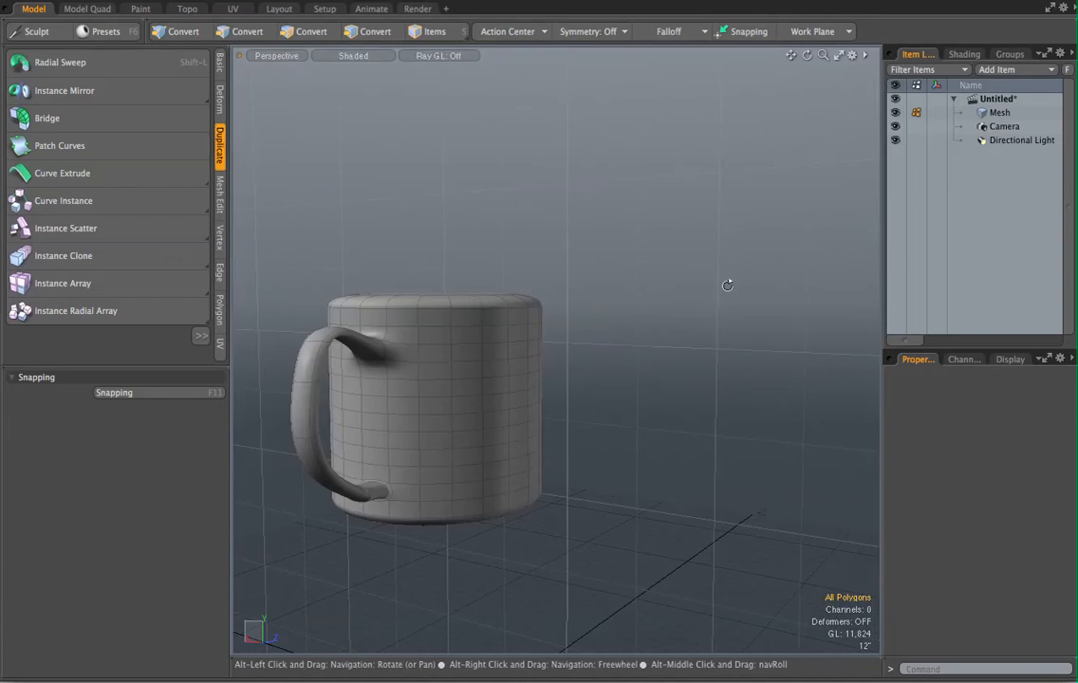
{"action": "left_click_drag", "start_coordinate": [729, 284], "coordinate": [512, 351]}
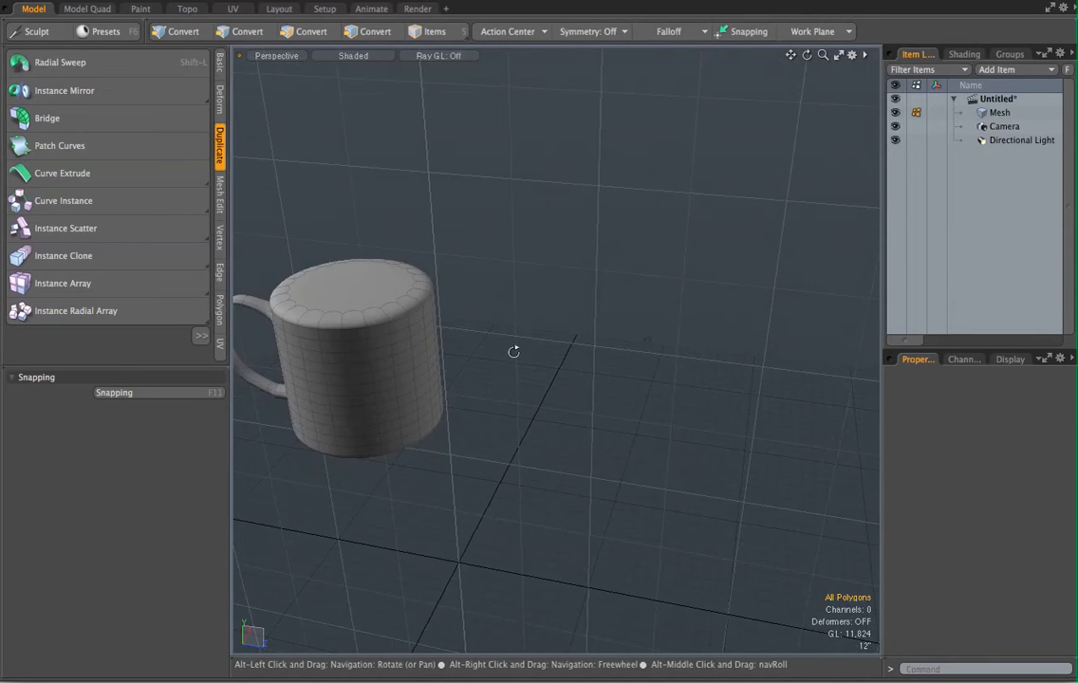
{"action": "left_click_drag", "start_coordinate": [512, 351], "coordinate": [584, 408]}
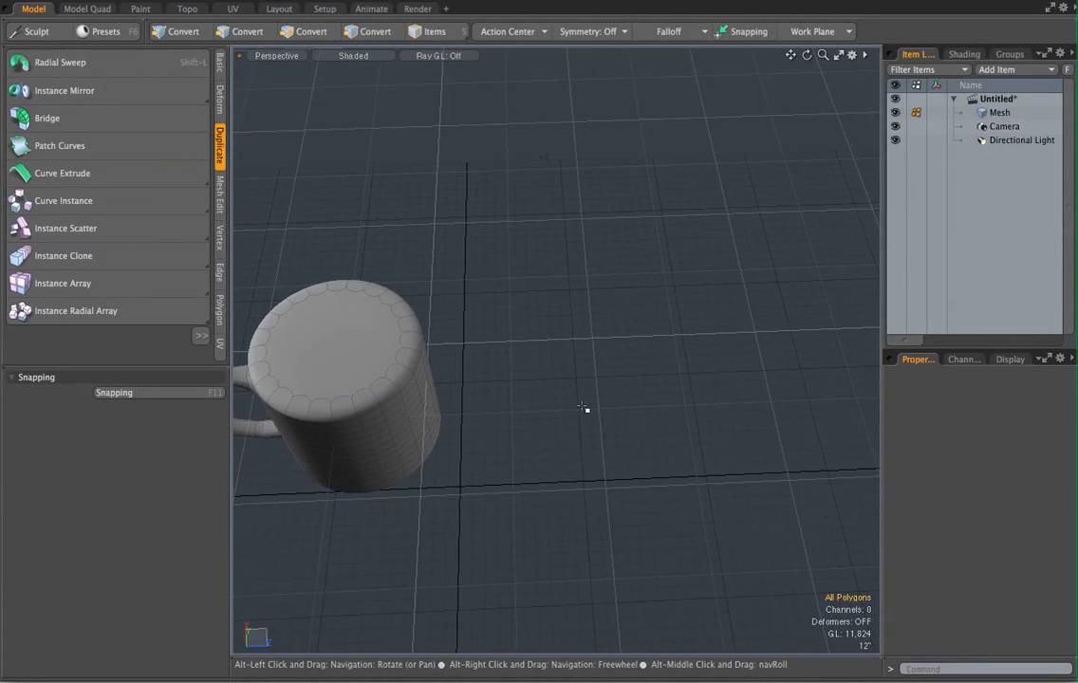
Create a tall Cylinder primitive beside the mug, dragging out its base and height and setting its Sides.
{"action": "left_click", "coordinate": [311, 30]}
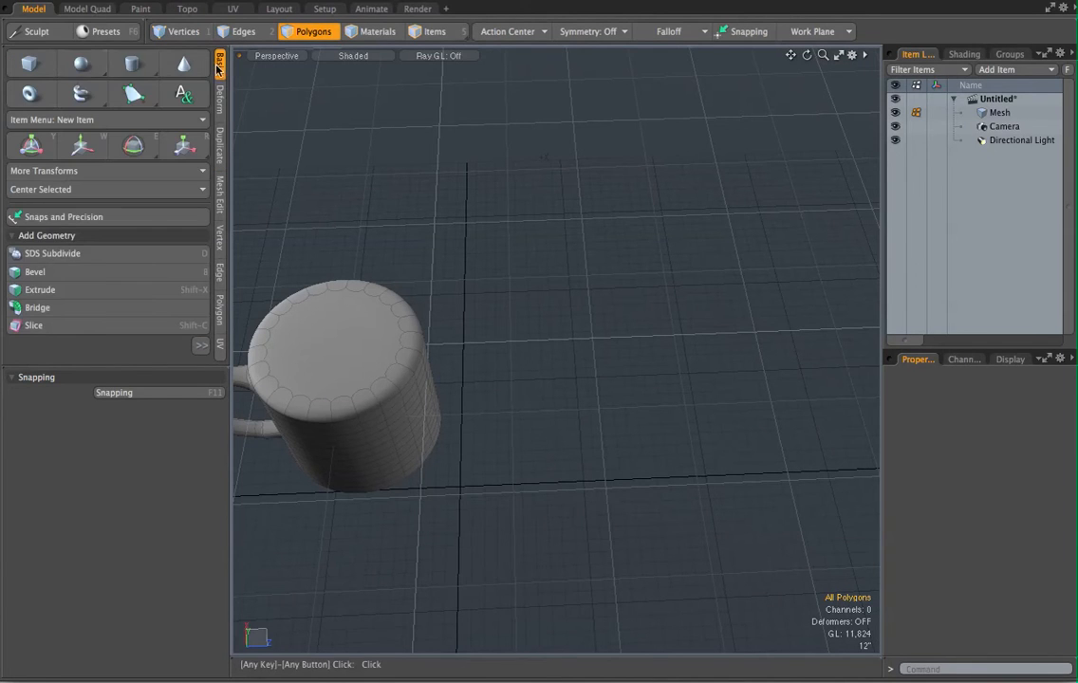
{"action": "mouse_move", "coordinate": [133, 65]}
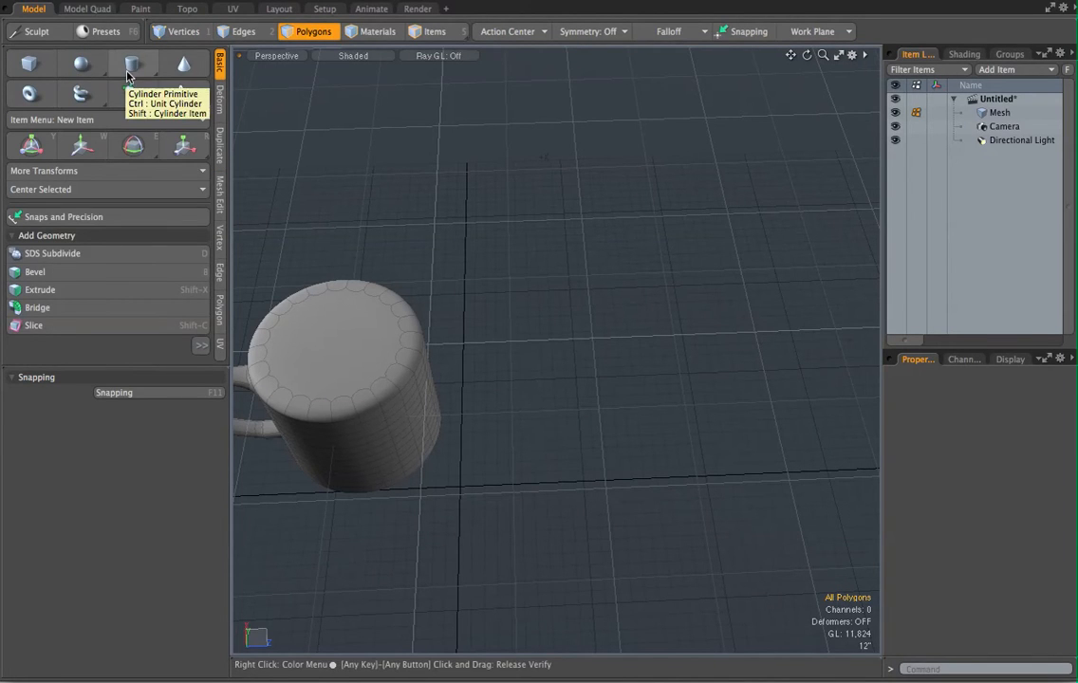
{"action": "left_click", "coordinate": [133, 64]}
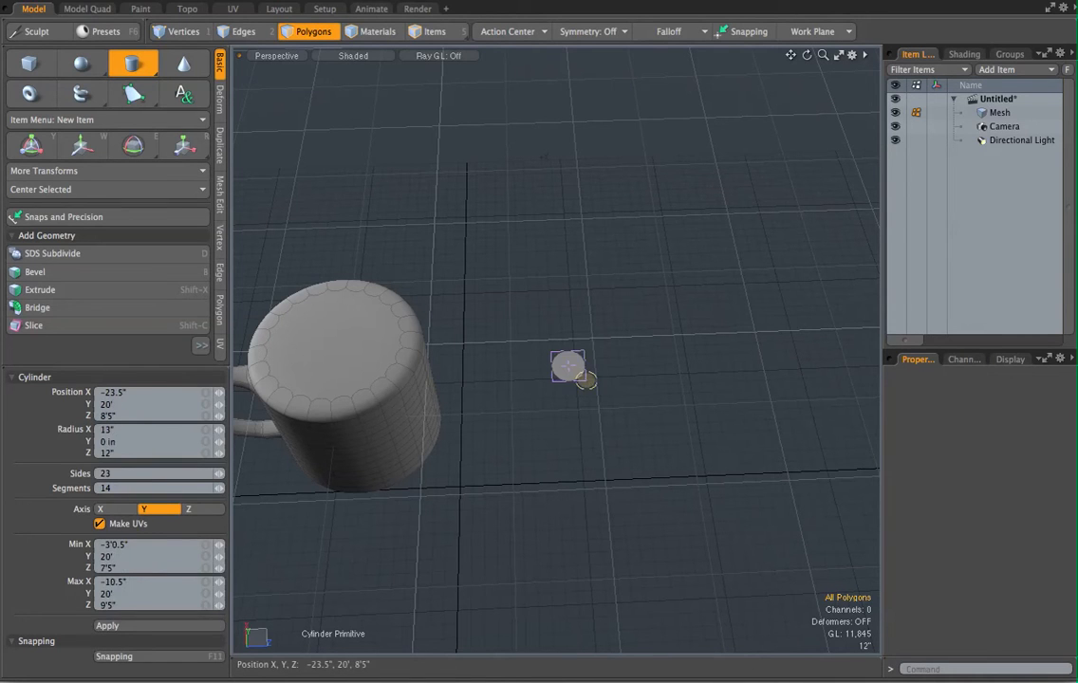
{"action": "left_click_drag", "start_coordinate": [568, 368], "coordinate": [577, 426]}
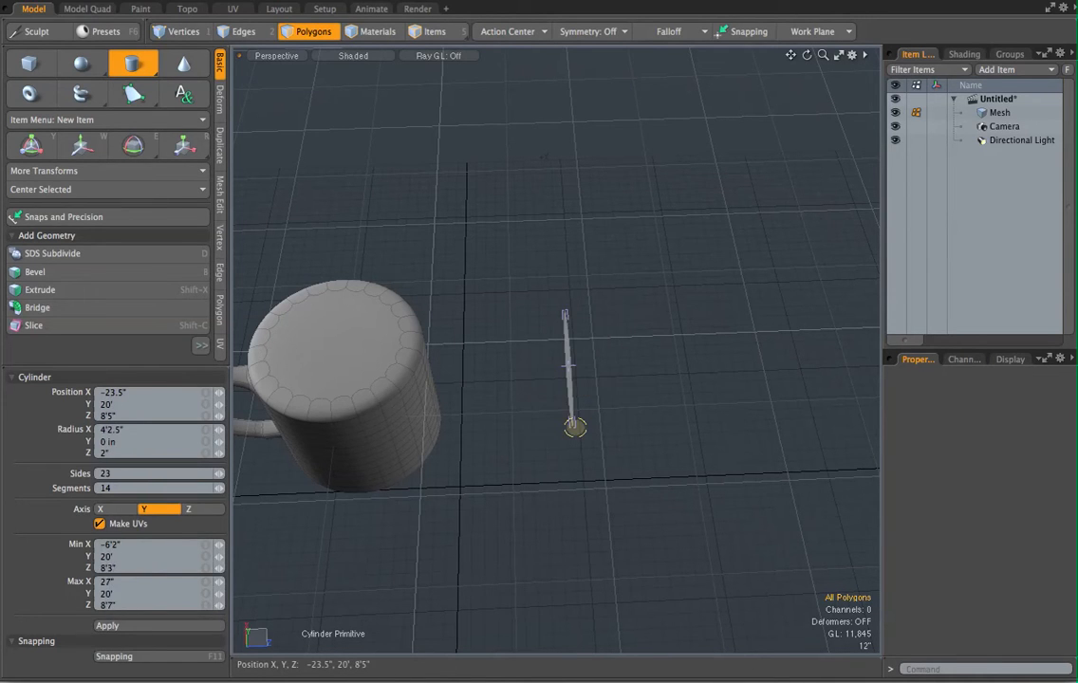
{"action": "left_click_drag", "start_coordinate": [577, 427], "coordinate": [664, 439]}
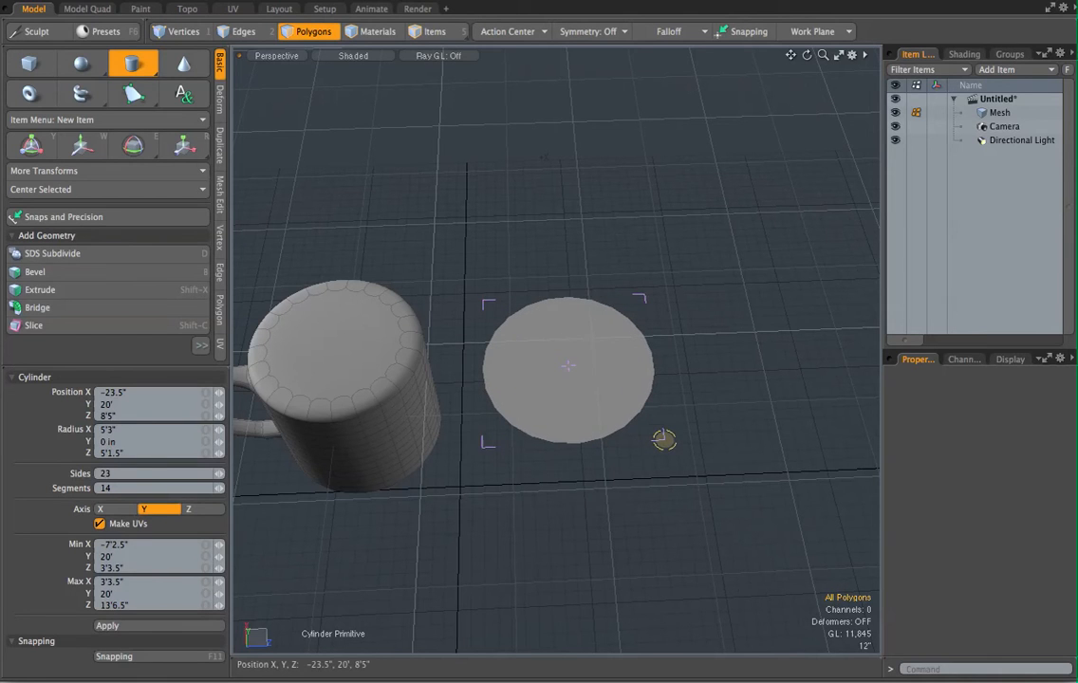
{"action": "left_click", "coordinate": [569, 368]}
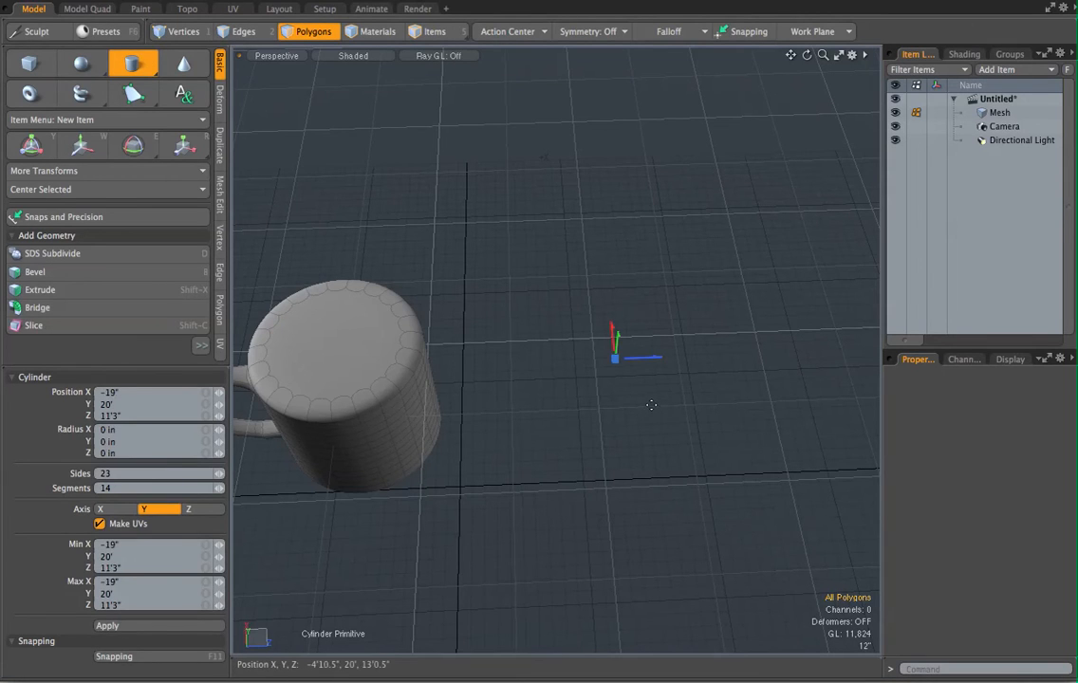
{"action": "mouse_move", "coordinate": [733, 410]}
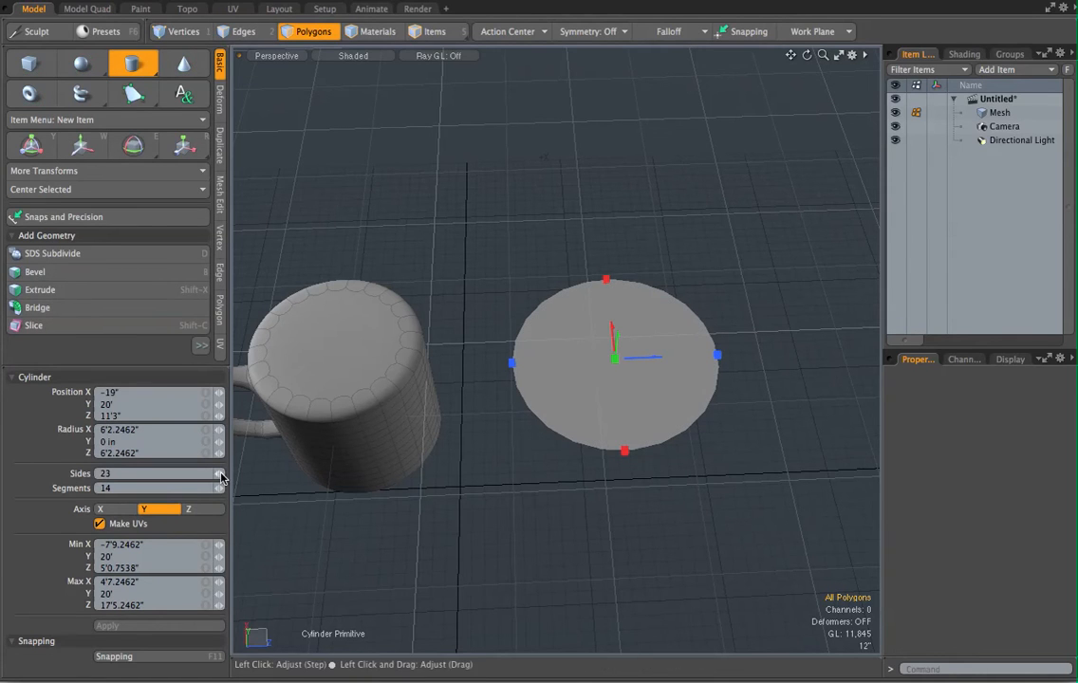
{"action": "left_click_drag", "start_coordinate": [224, 476], "coordinate": [228, 493]}
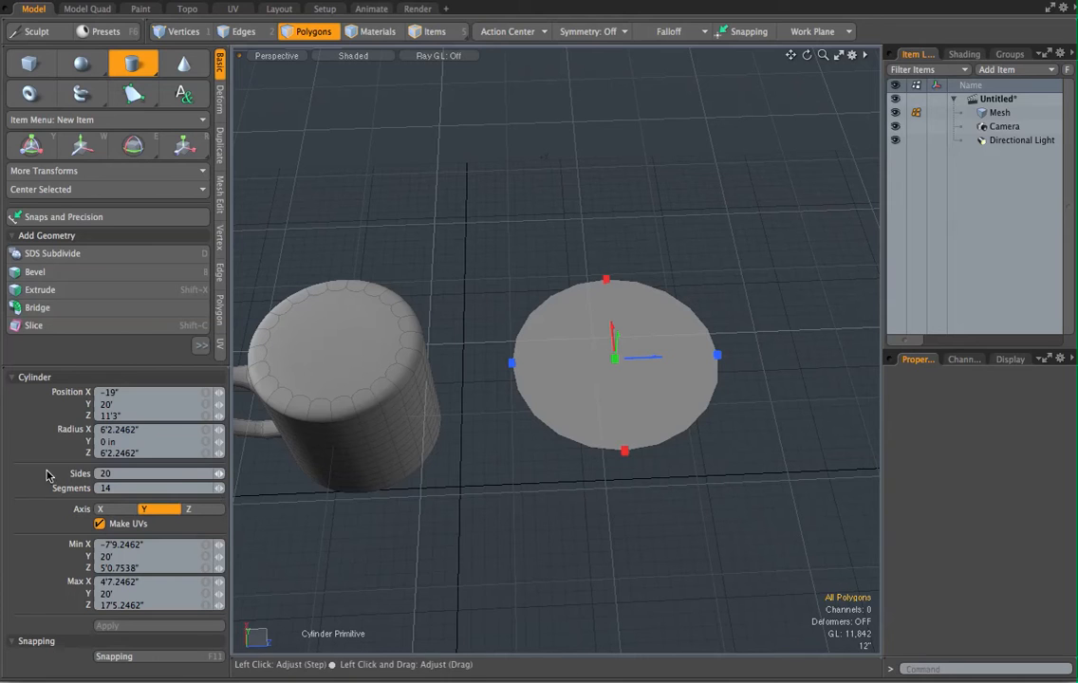
{"action": "left_click", "coordinate": [615, 364]}
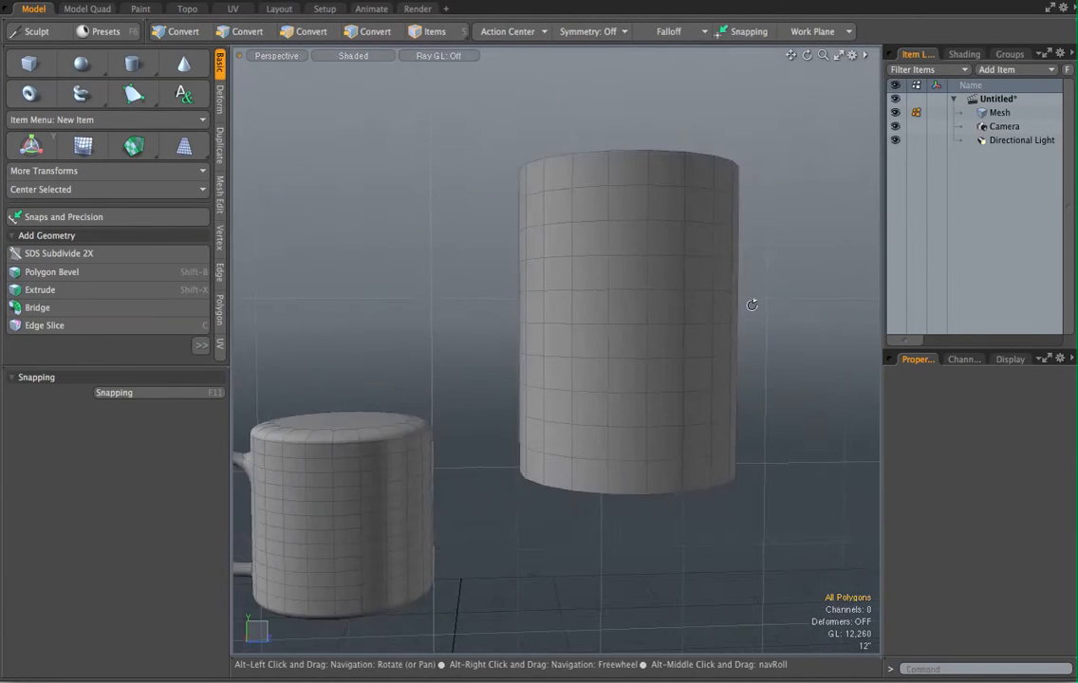
Inspect the new cylinder, then bring up the Mesh Edit and Duplicate tools in Polygons mode.
{"action": "left_click_drag", "start_coordinate": [751, 303], "coordinate": [473, 350]}
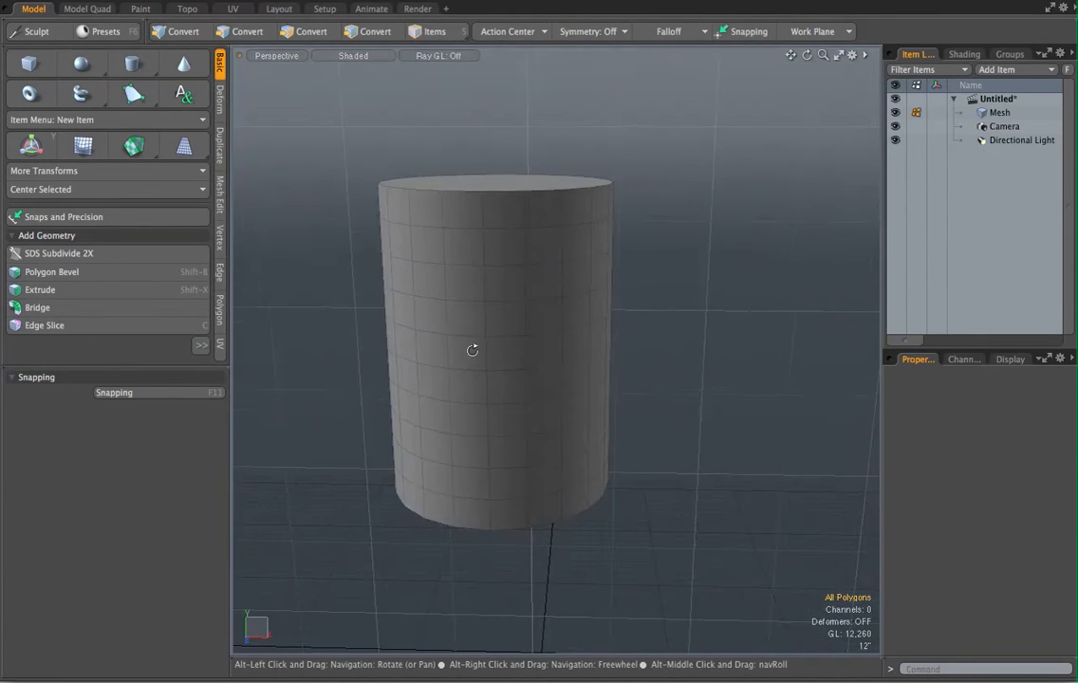
{"action": "left_click_drag", "start_coordinate": [473, 351], "coordinate": [537, 398]}
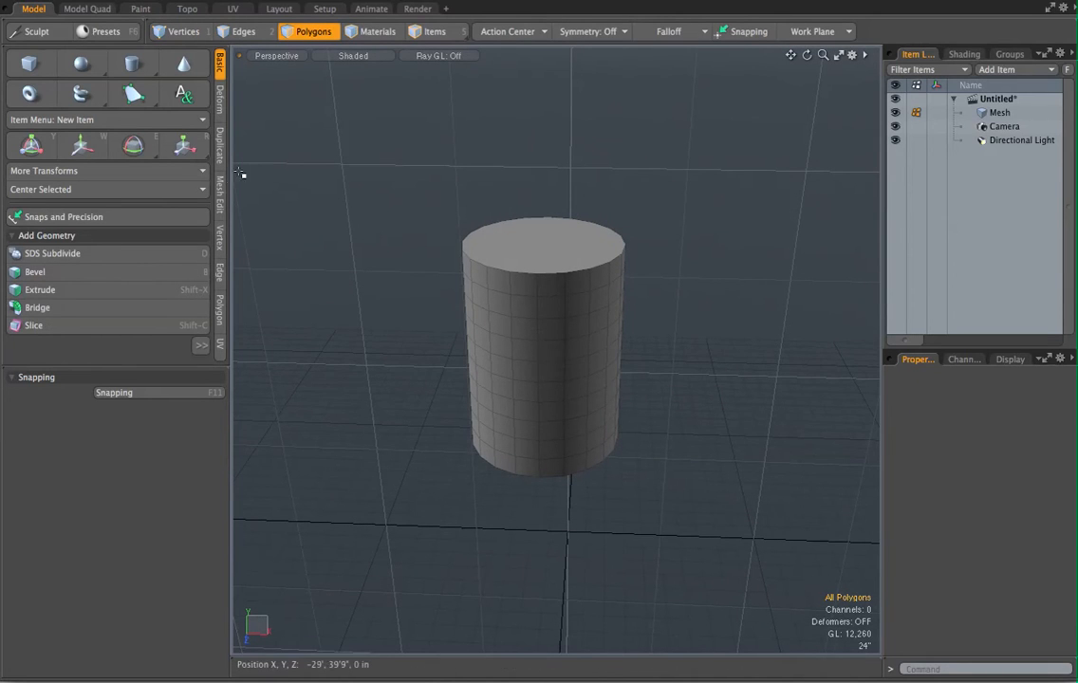
{"action": "left_click", "coordinate": [220, 190]}
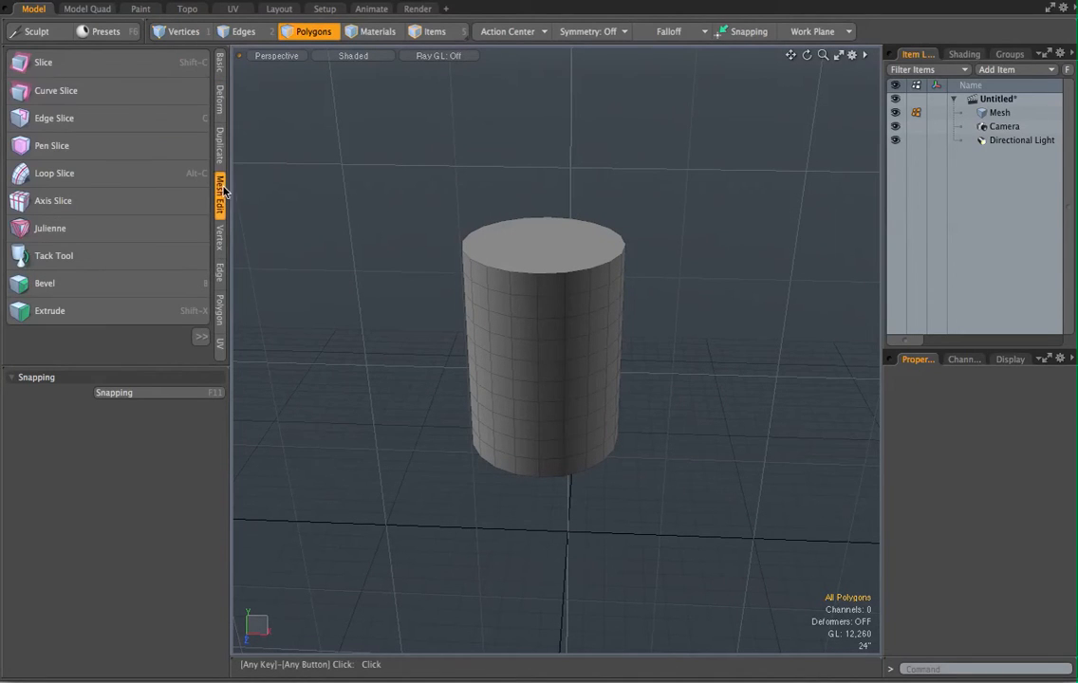
{"action": "left_click", "coordinate": [220, 190]}
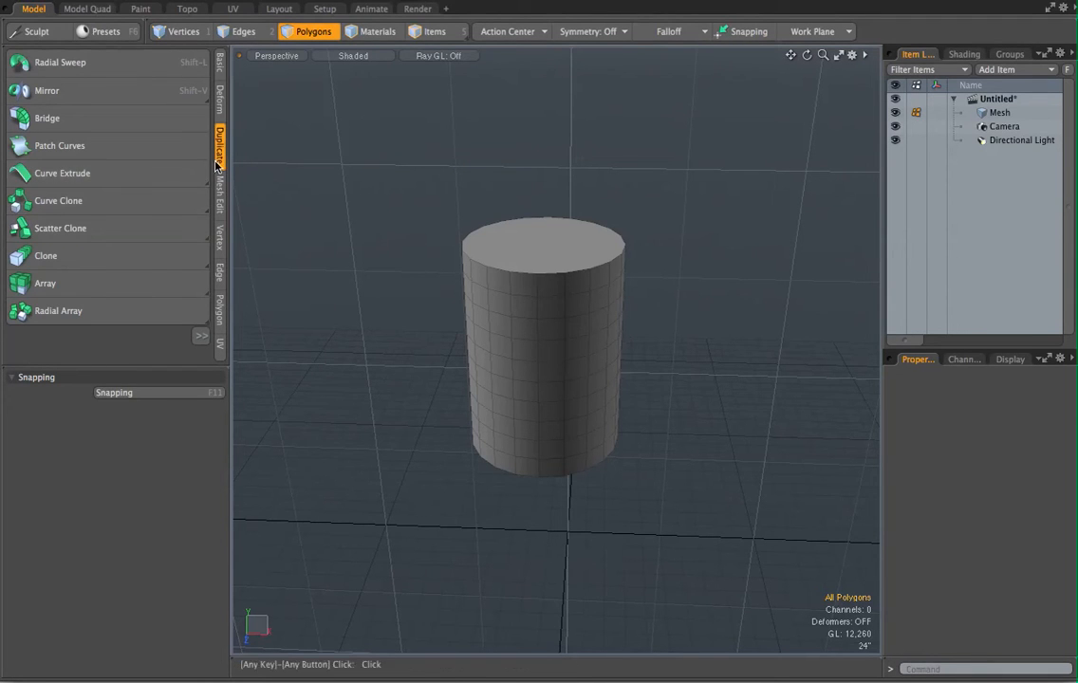
{"action": "left_click", "coordinate": [220, 141]}
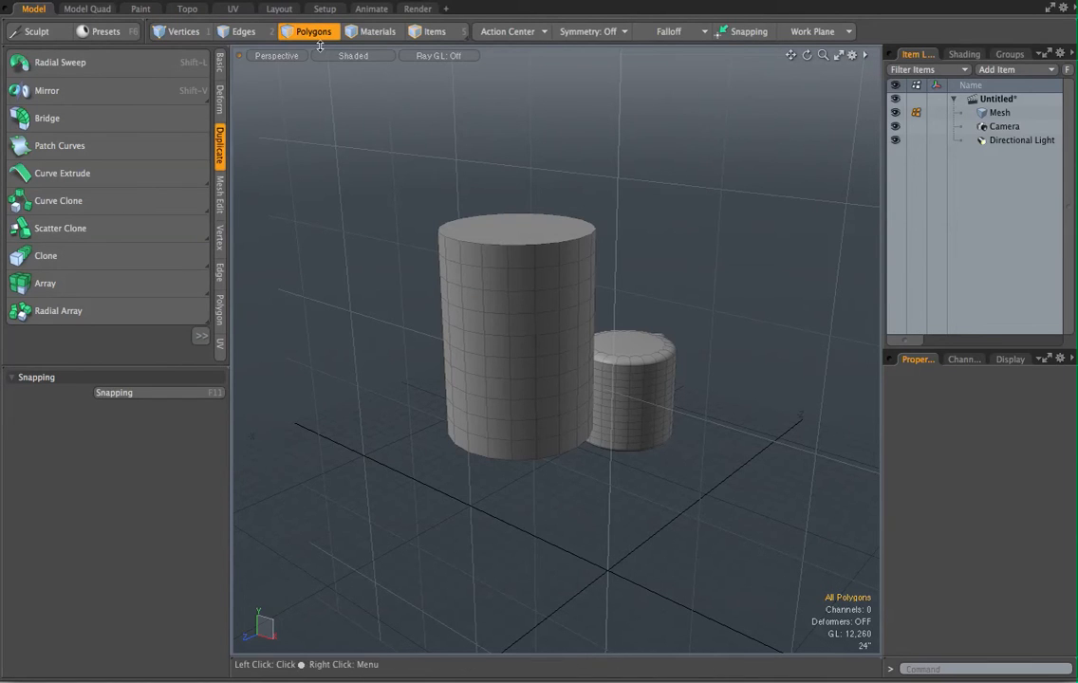
{"action": "left_click", "coordinate": [495, 304]}
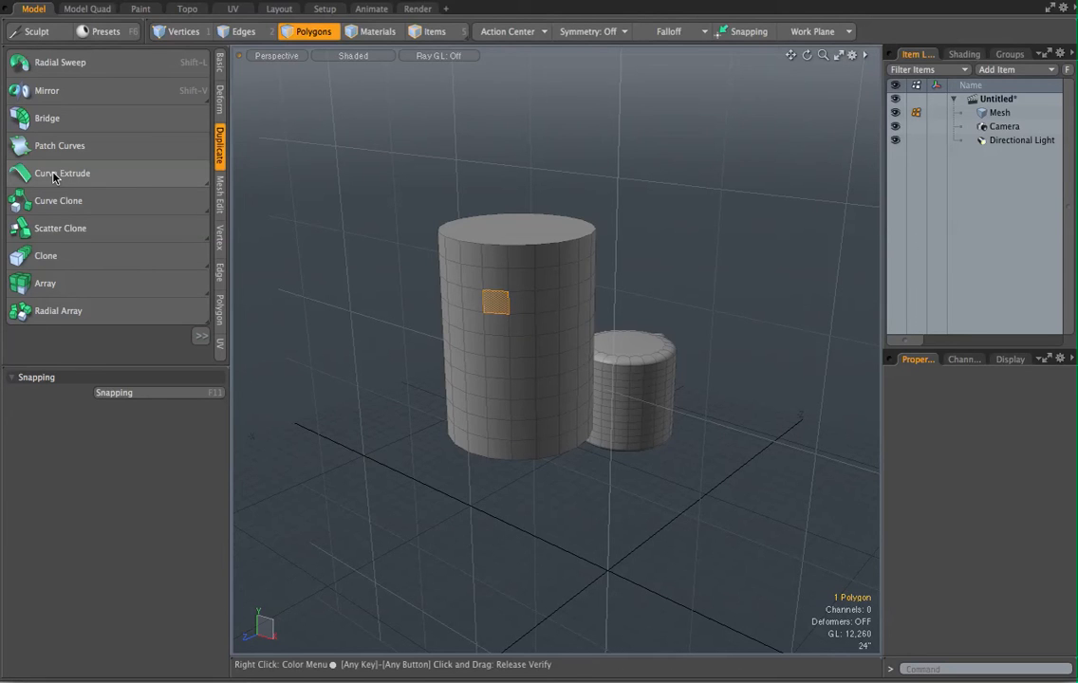
{"action": "left_click", "coordinate": [61, 172]}
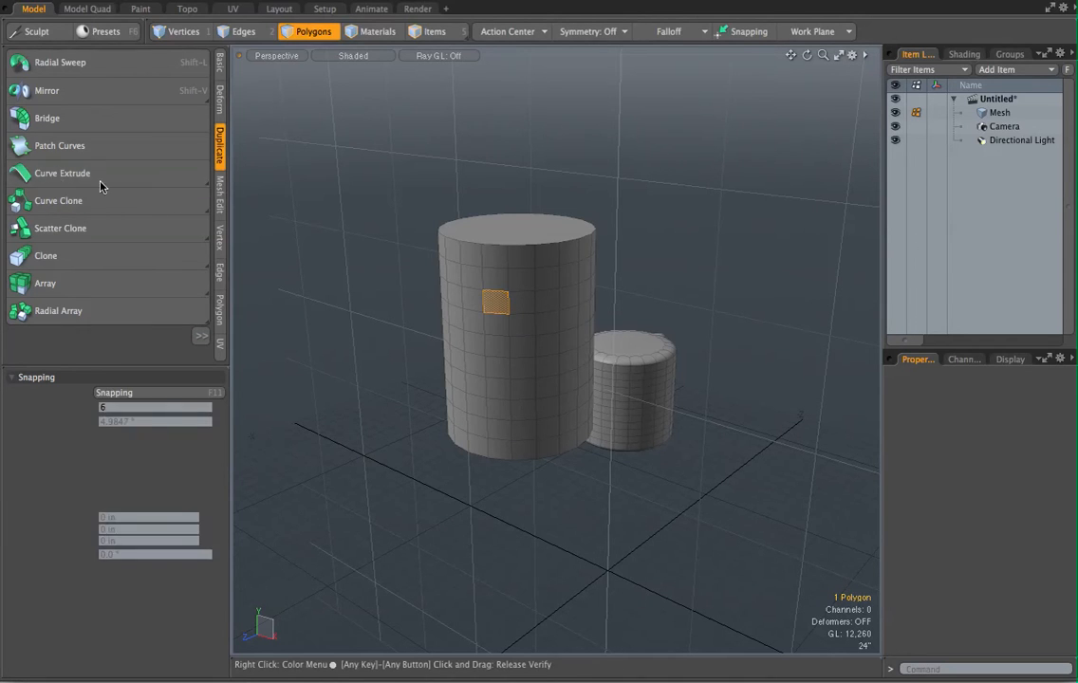
{"action": "left_click", "coordinate": [63, 173]}
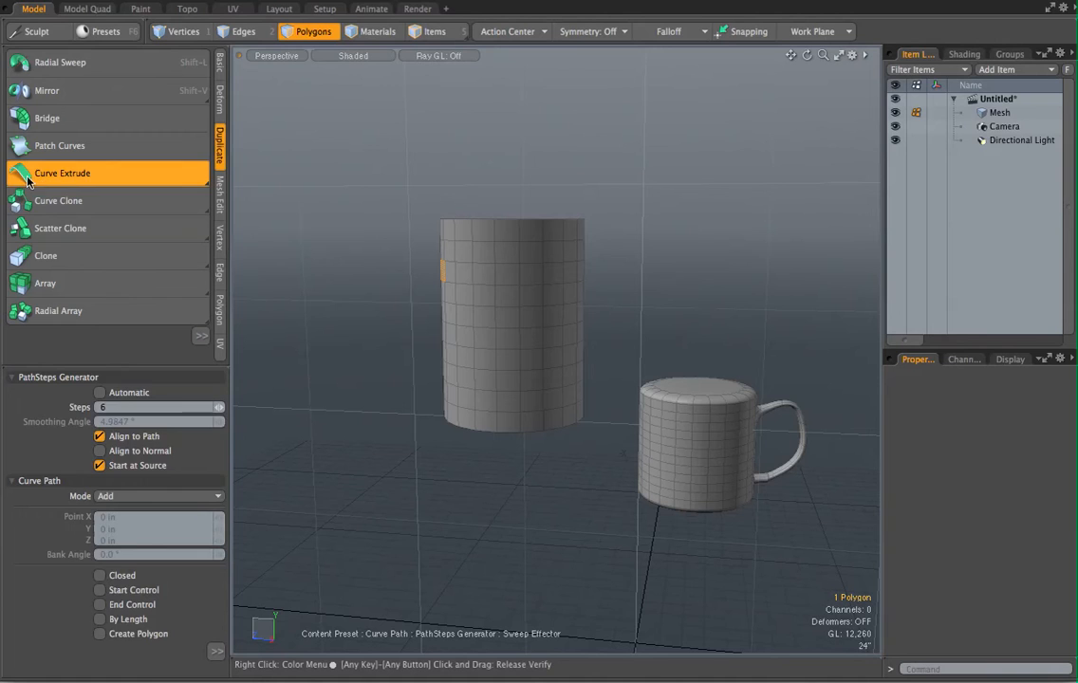
{"action": "mouse_move", "coordinate": [137, 205]}
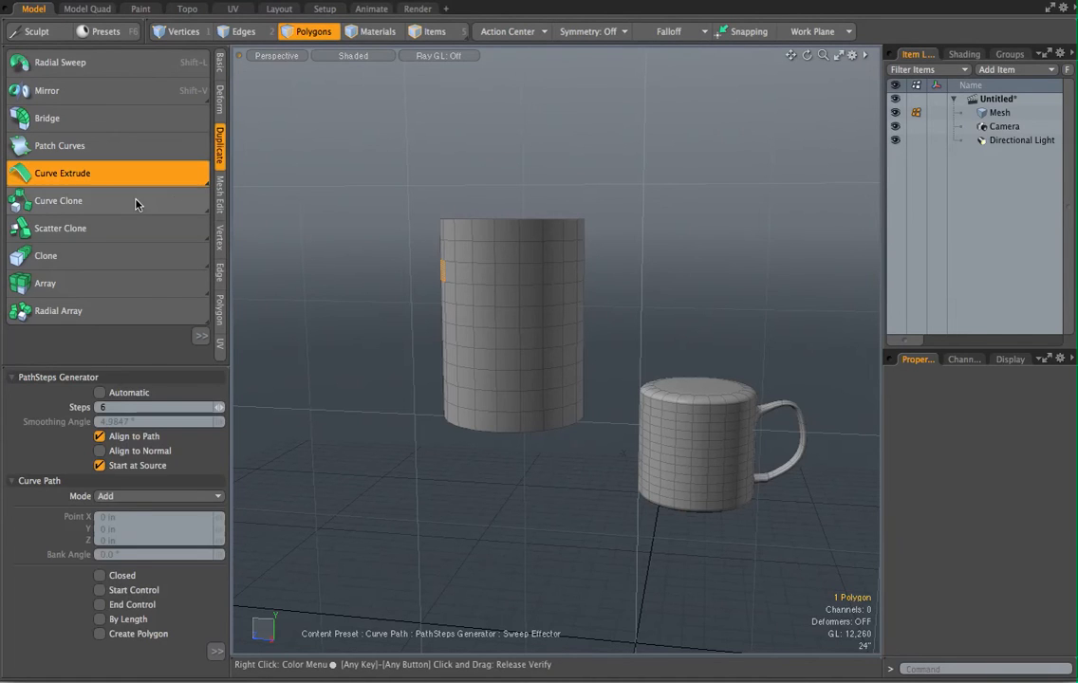
{"action": "left_click_drag", "start_coordinate": [444, 281], "coordinate": [353, 380]}
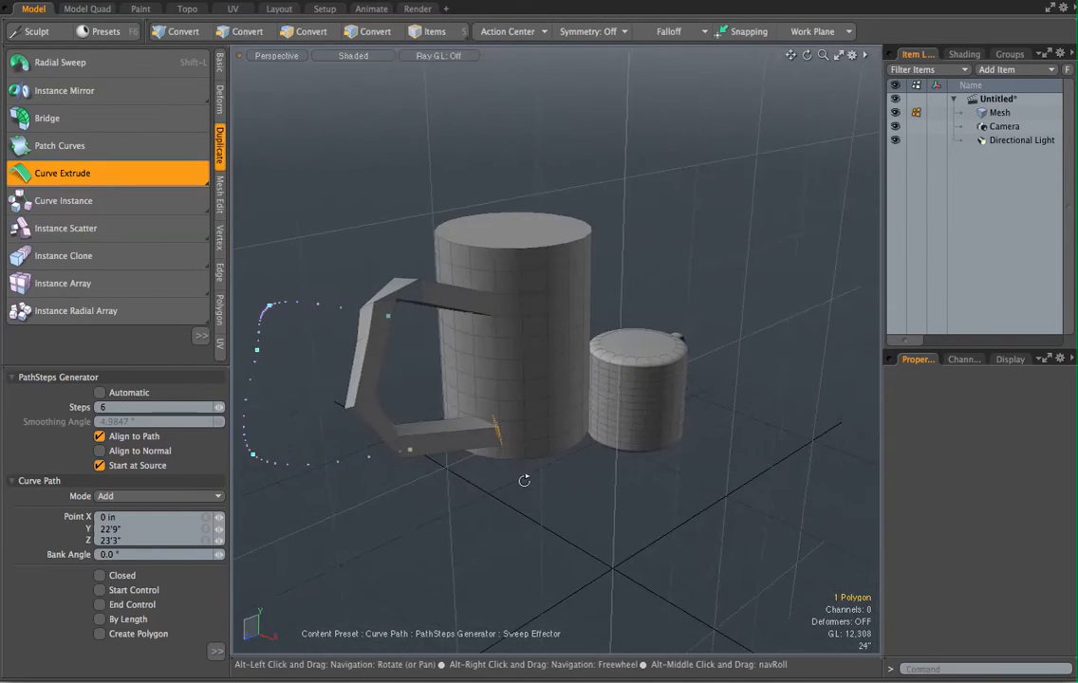
{"action": "left_click_drag", "start_coordinate": [524, 481], "coordinate": [633, 463]}
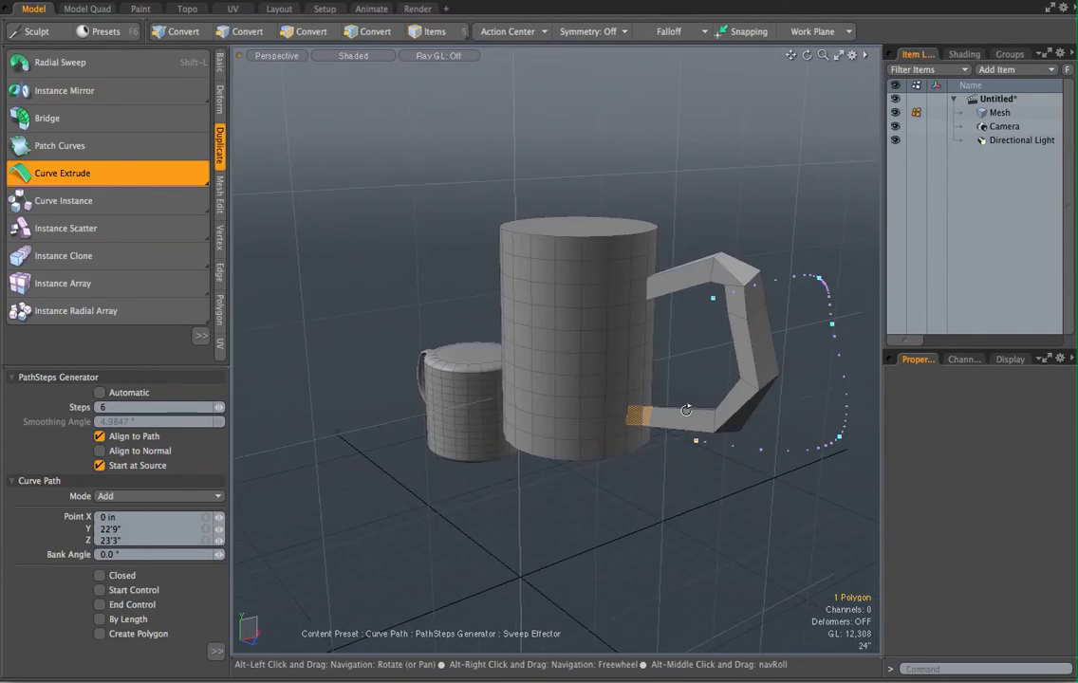
{"action": "left_click_drag", "start_coordinate": [687, 410], "coordinate": [528, 440]}
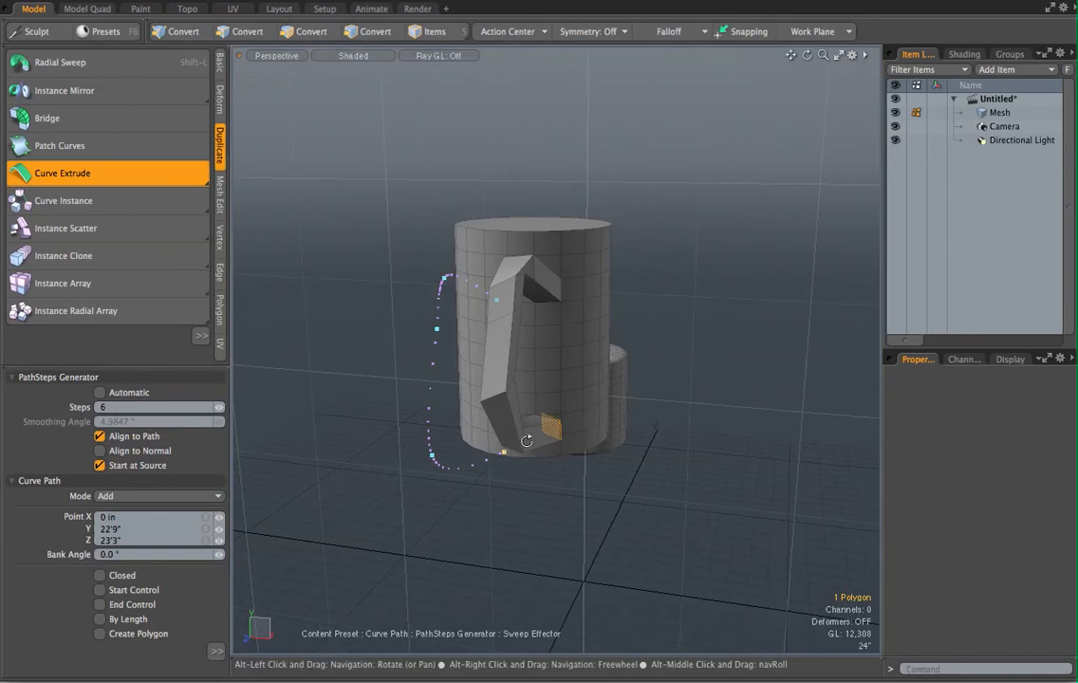
{"action": "left_click_drag", "start_coordinate": [528, 440], "coordinate": [485, 440]}
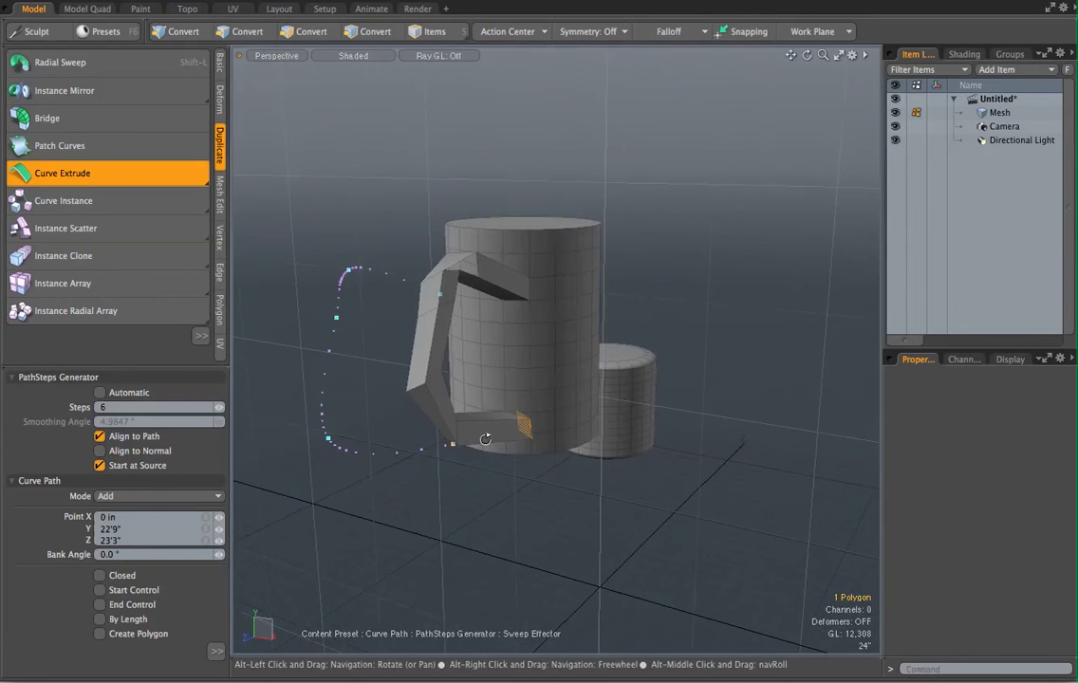
{"action": "left_click", "coordinate": [314, 30]}
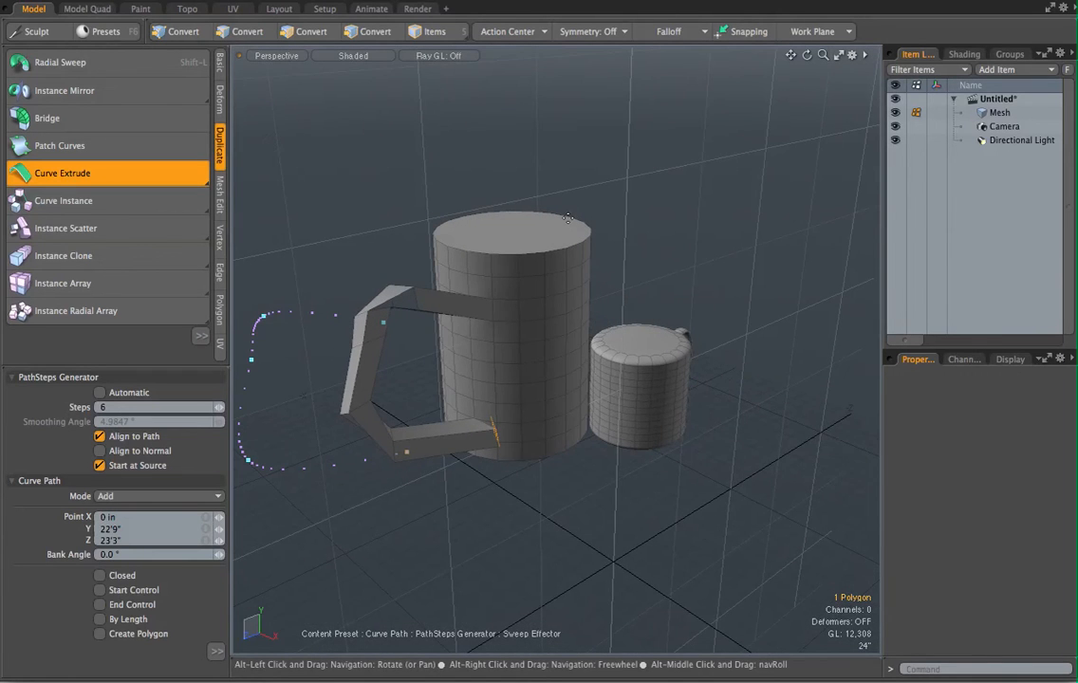
{"action": "left_click", "coordinate": [313, 30]}
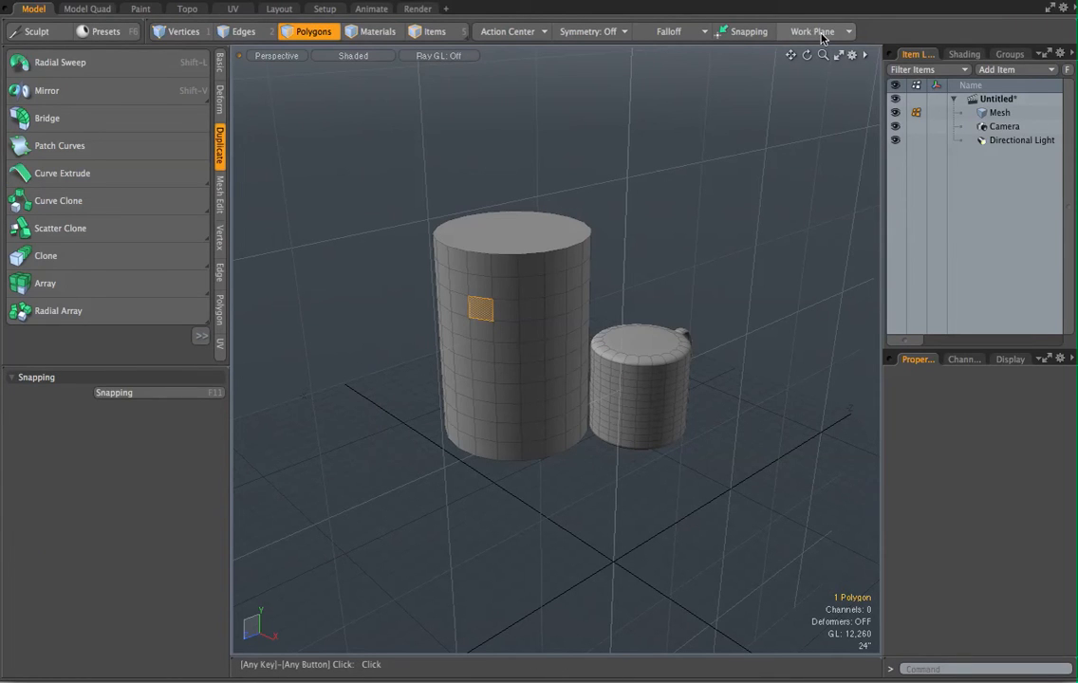
Use Align Work Plane to Selection on the chosen side face of the cylinder.
{"action": "left_click", "coordinate": [813, 31]}
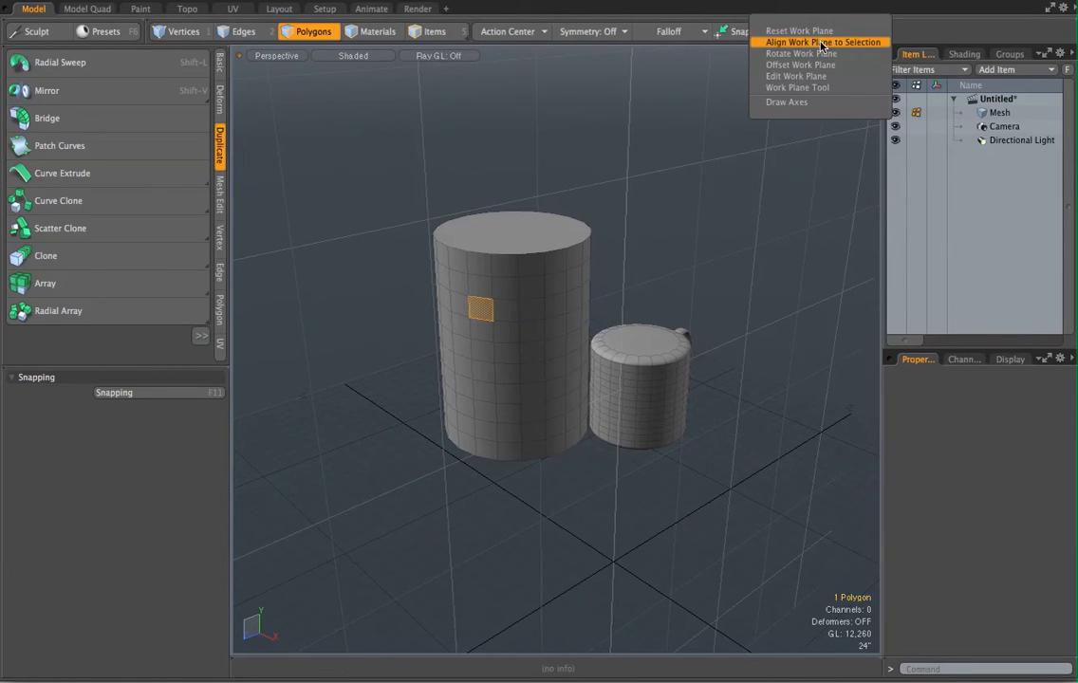
{"action": "left_click", "coordinate": [824, 42]}
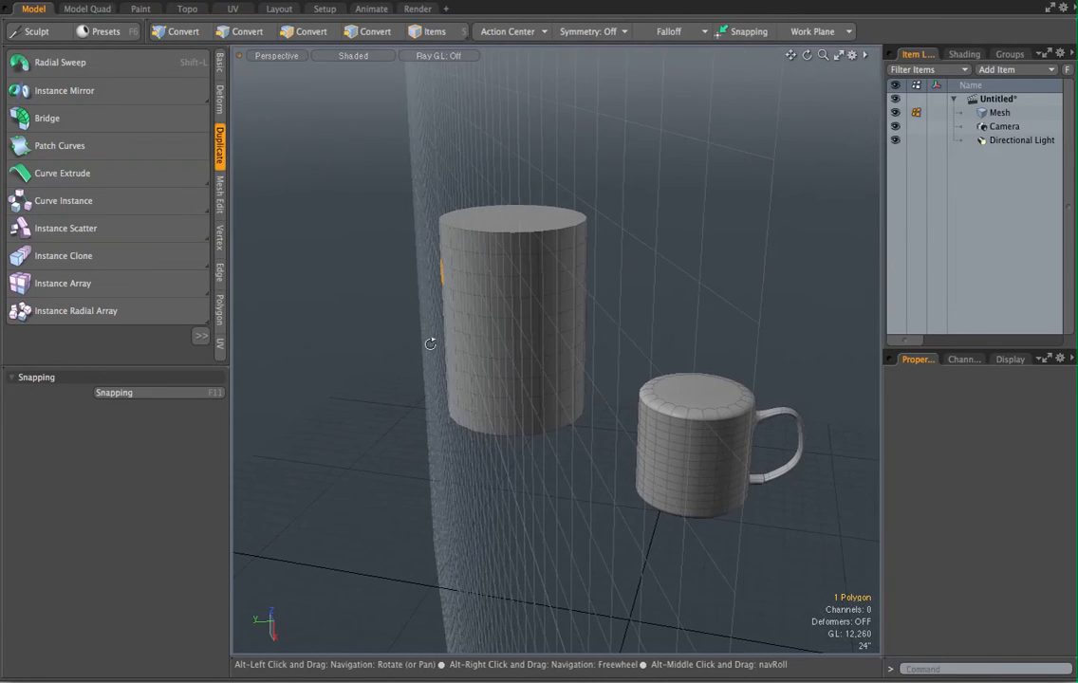
{"action": "left_click", "coordinate": [313, 30]}
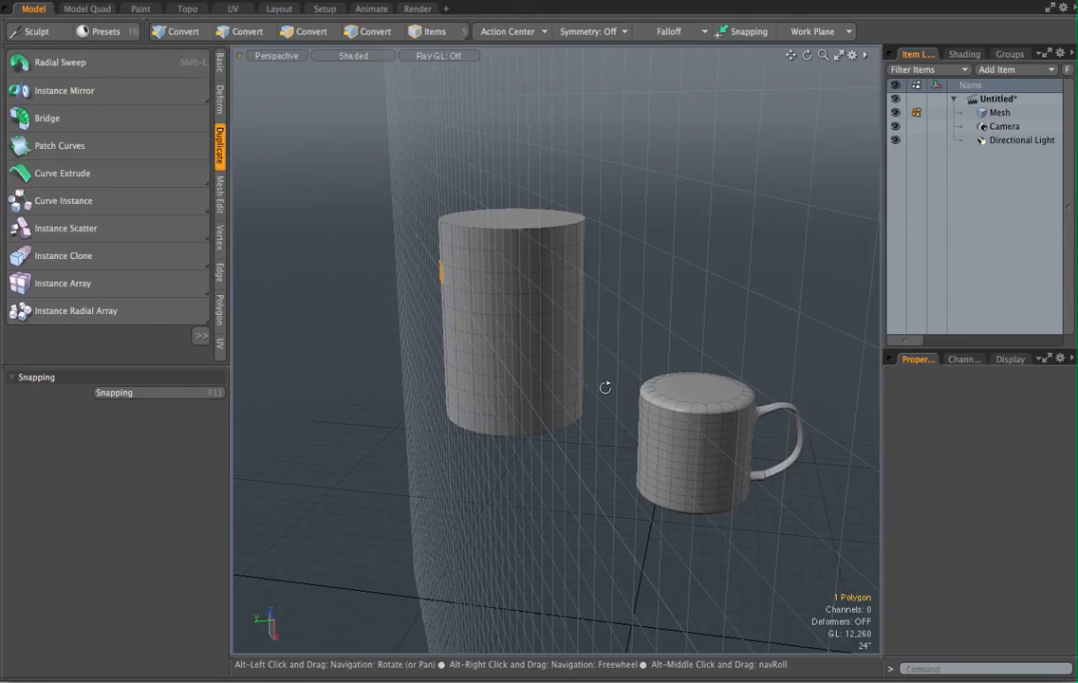
{"action": "left_click_drag", "start_coordinate": [605, 387], "coordinate": [729, 486]}
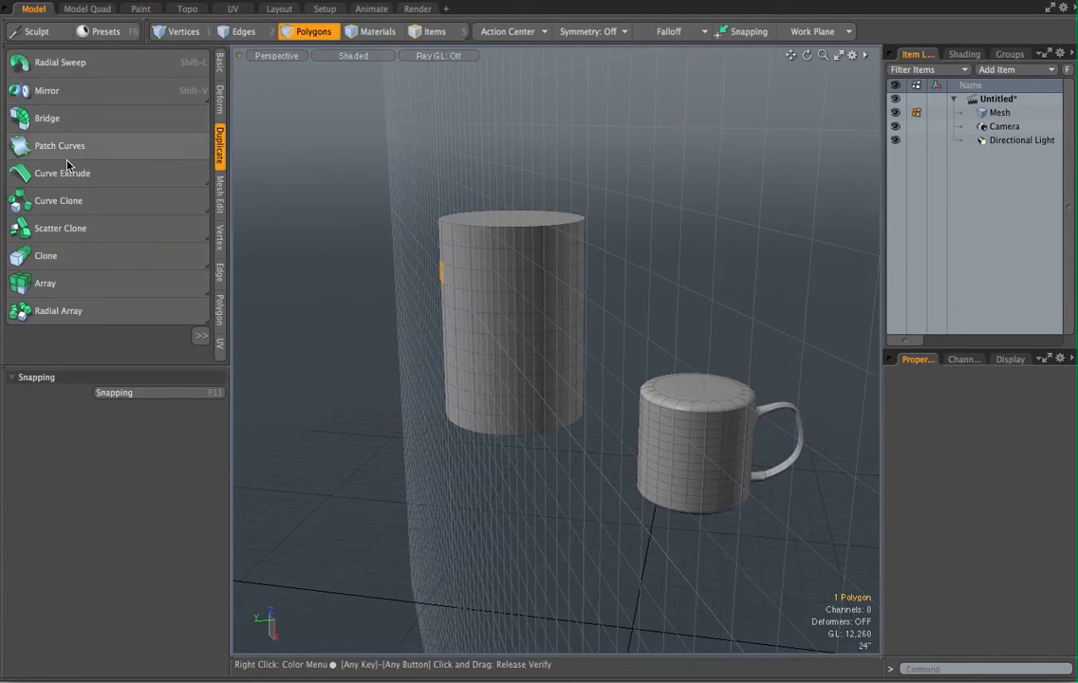
Activate Curve Extrude and rotate the work plane 90 degrees around the Y axis.
{"action": "left_click", "coordinate": [63, 172]}
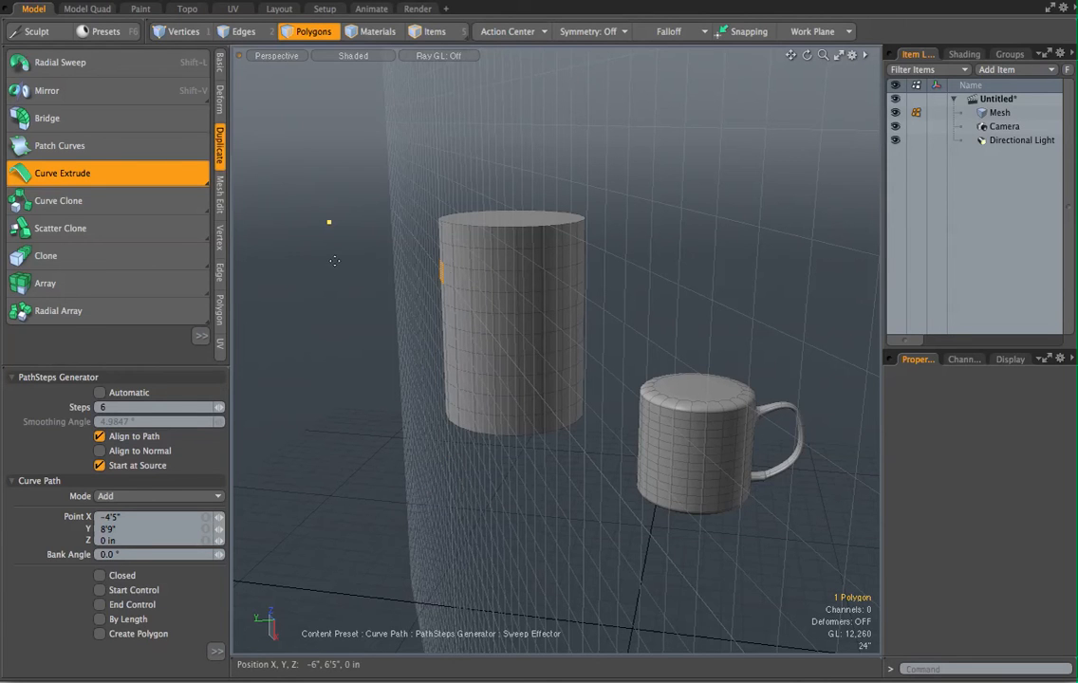
{"action": "mouse_move", "coordinate": [433, 275]}
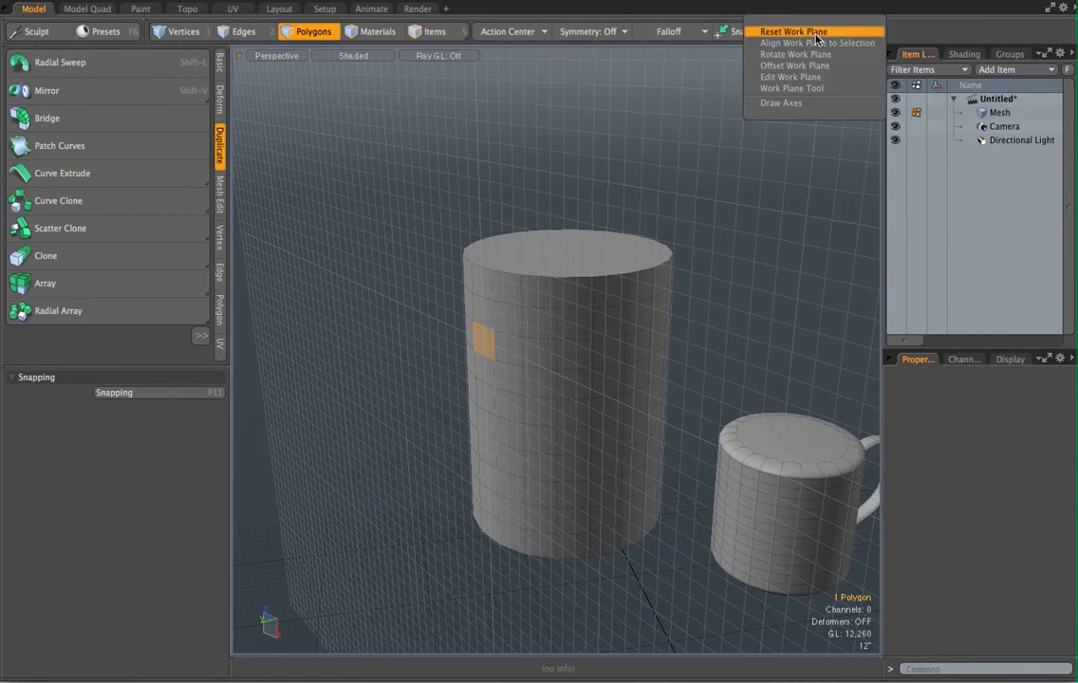
{"action": "left_click", "coordinate": [795, 53]}
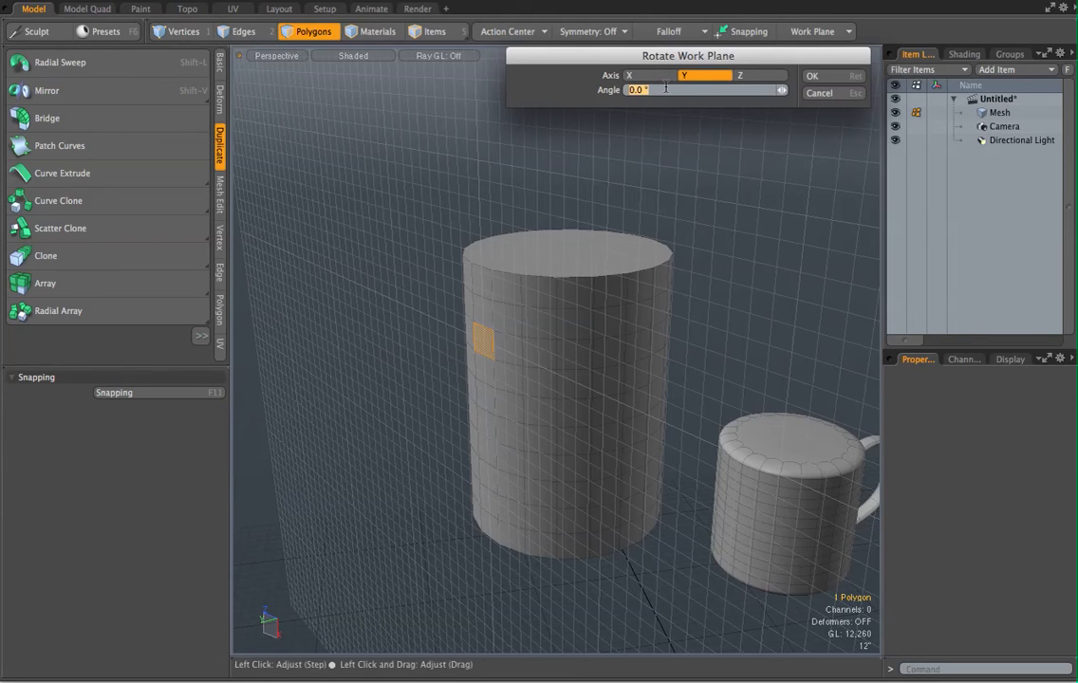
{"action": "mouse_move", "coordinate": [660, 414]}
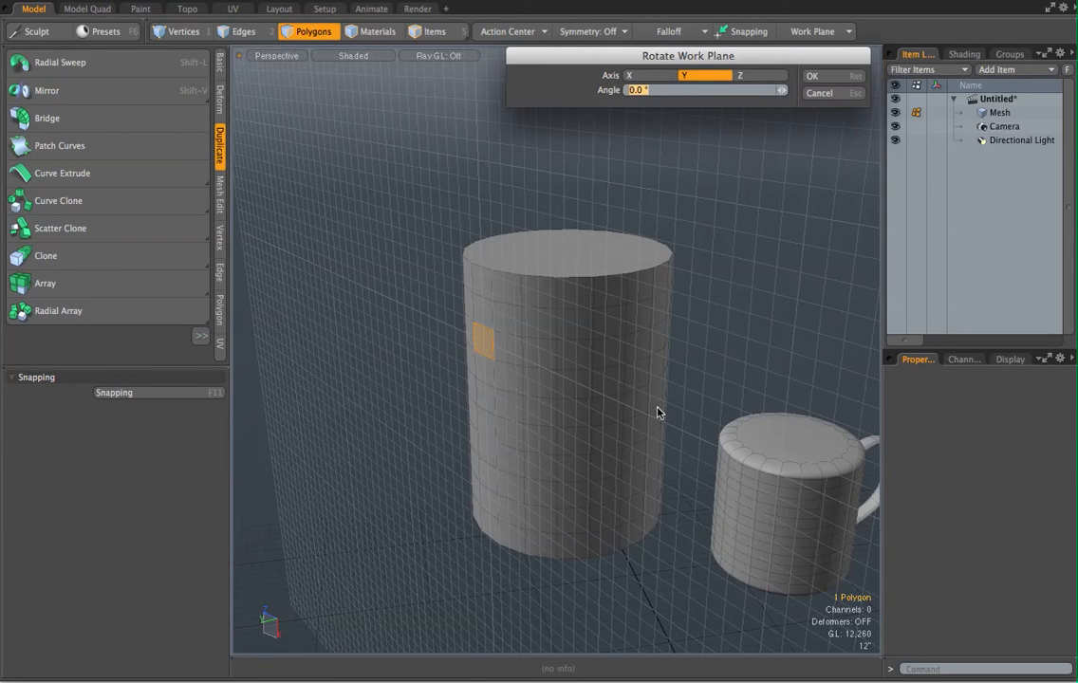
{"action": "mouse_move", "coordinate": [660, 338]}
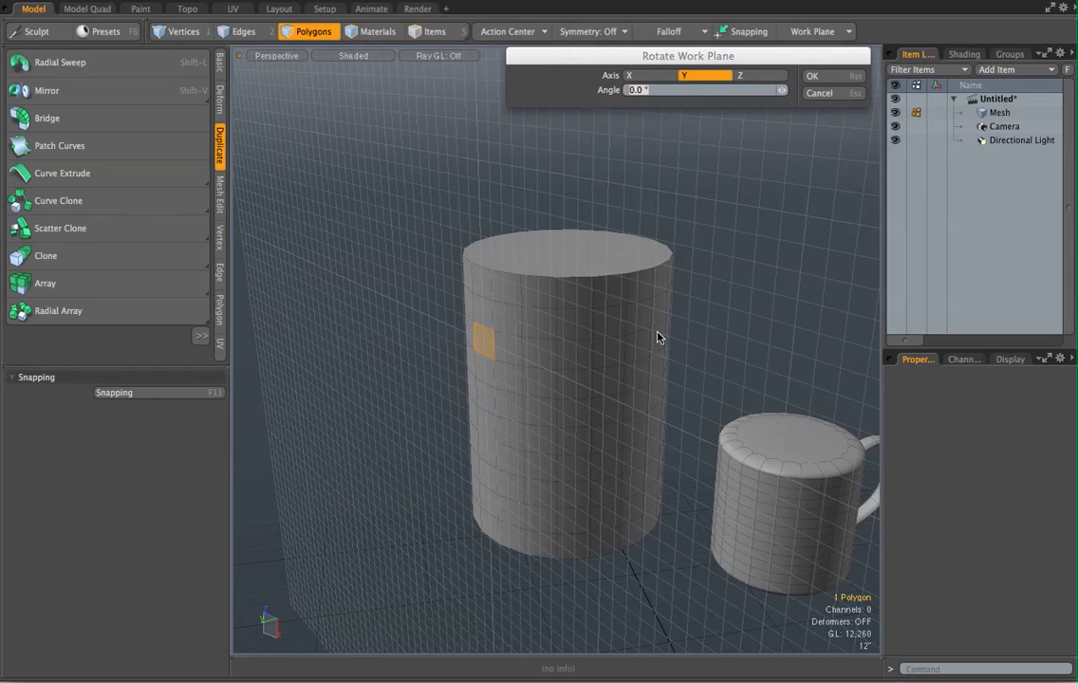
{"action": "left_click", "coordinate": [664, 89]}
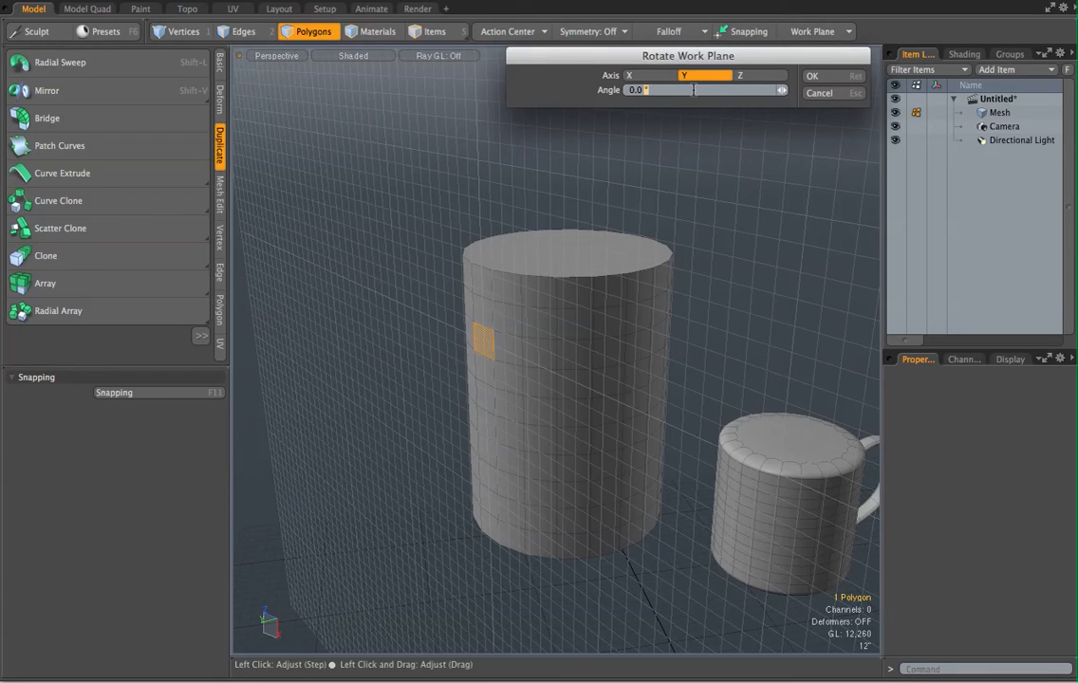
{"action": "type", "text": "90"}
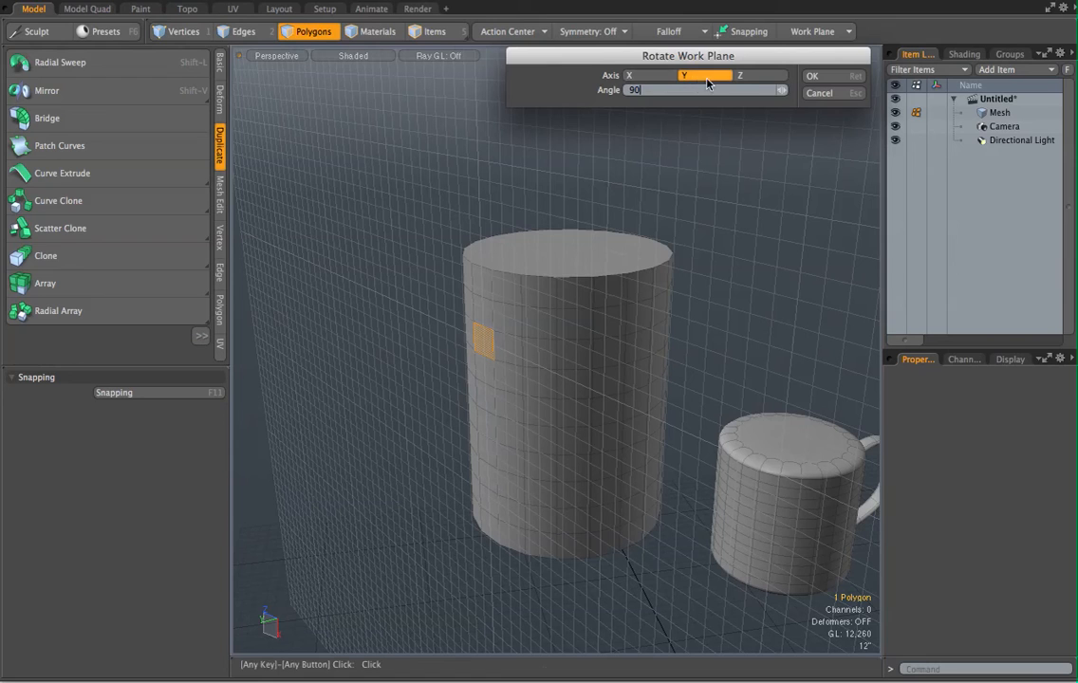
{"action": "left_click", "coordinate": [812, 76]}
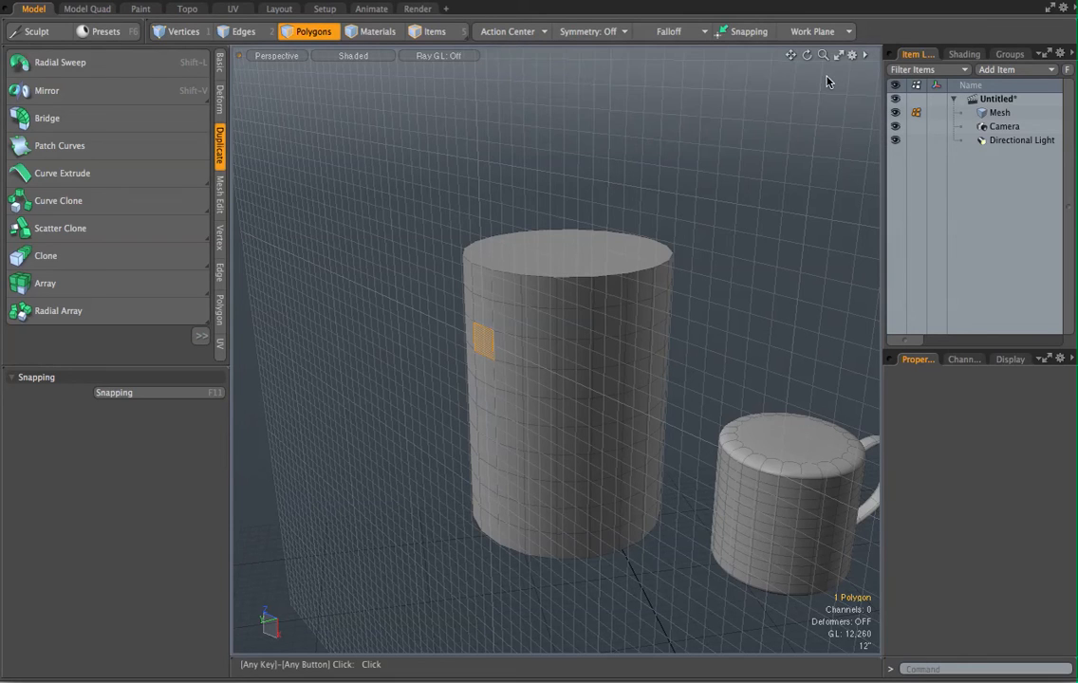
Rotate the work plane around the X axis instead, then reopen Rotate Work Plane to pick the axis again.
{"action": "left_click", "coordinate": [816, 30]}
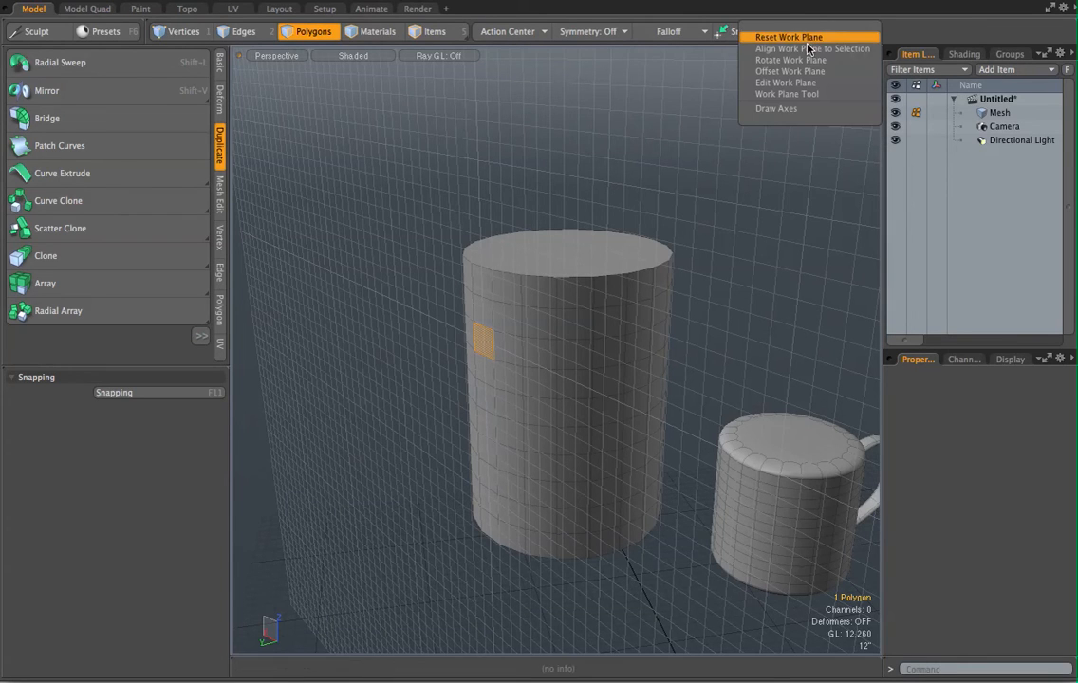
{"action": "left_click", "coordinate": [790, 59]}
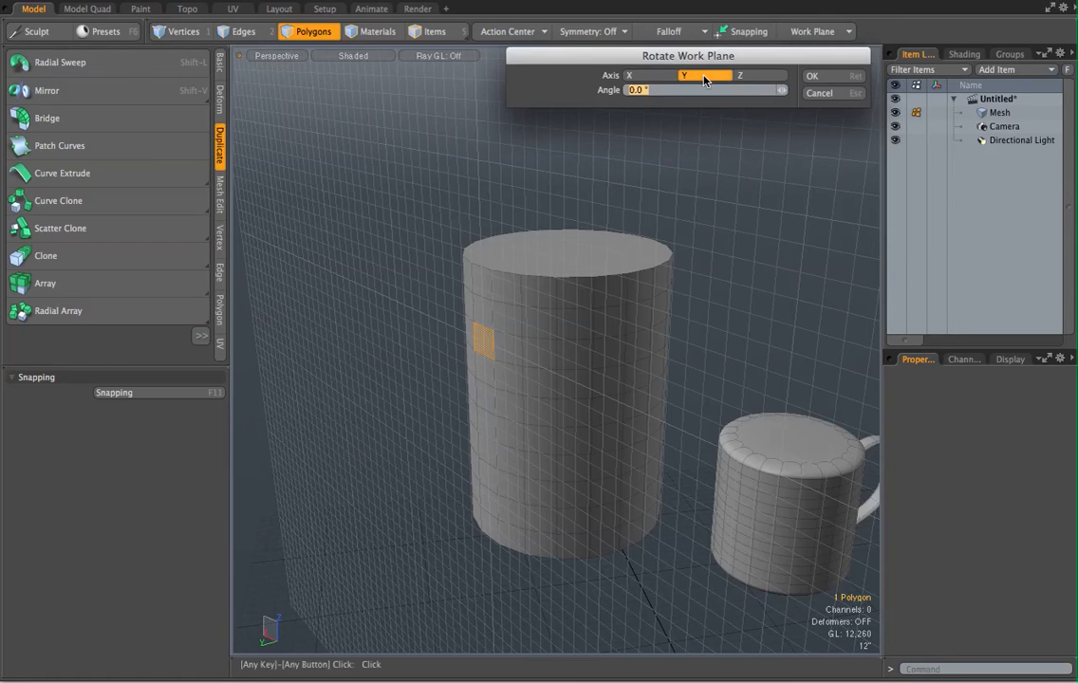
{"action": "left_click", "coordinate": [630, 76]}
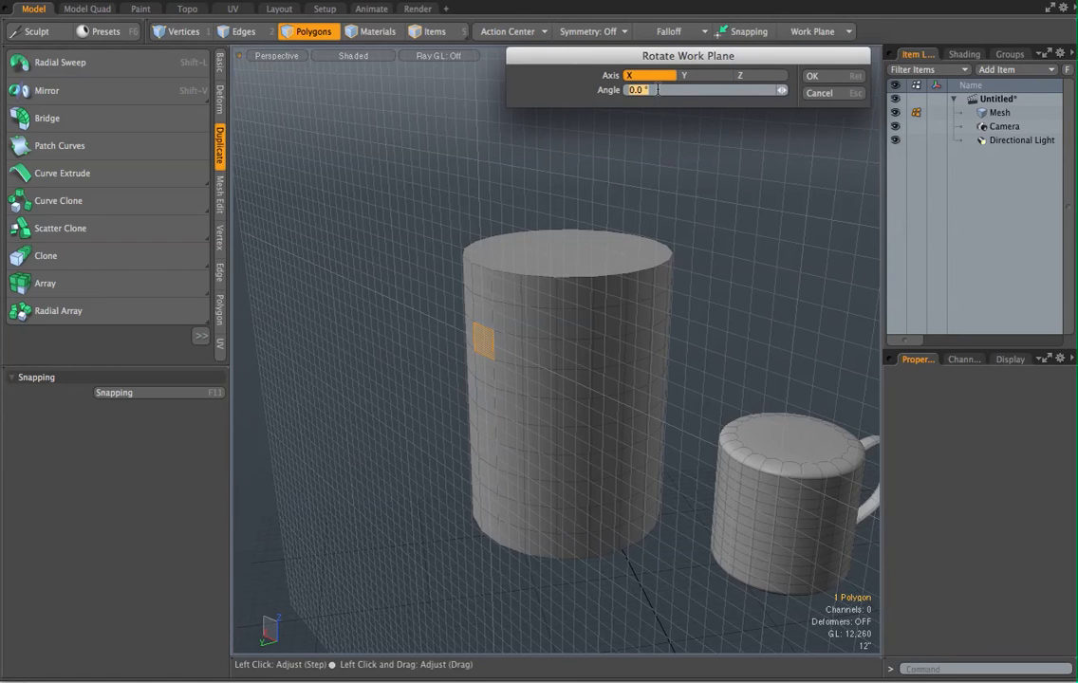
{"action": "left_click", "coordinate": [812, 76]}
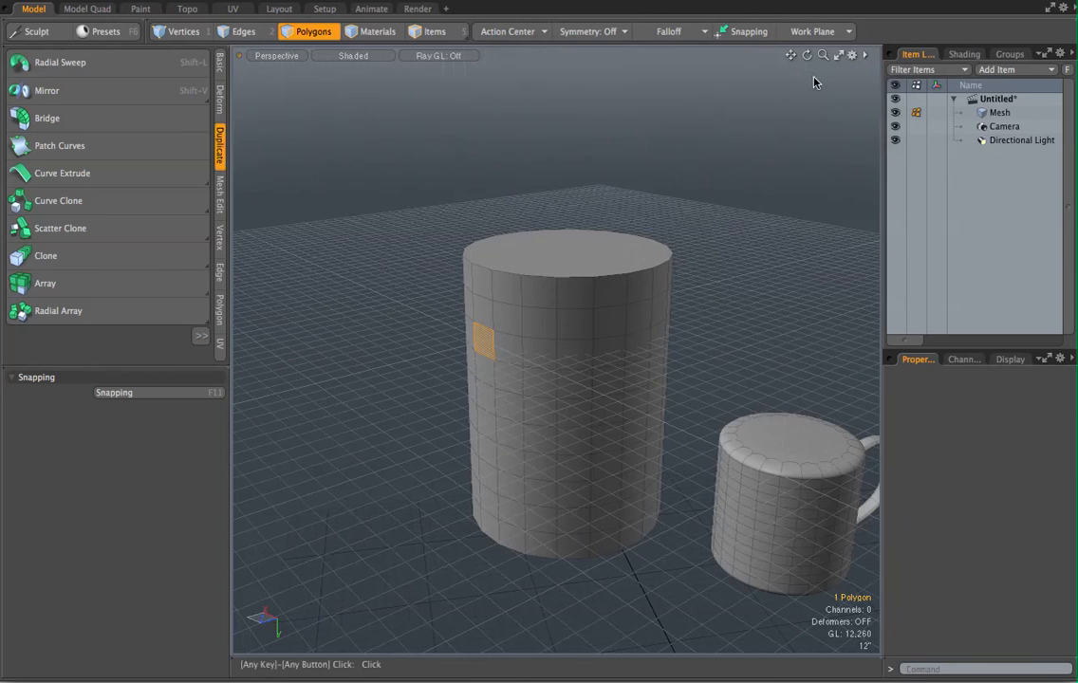
{"action": "mouse_move", "coordinate": [668, 370]}
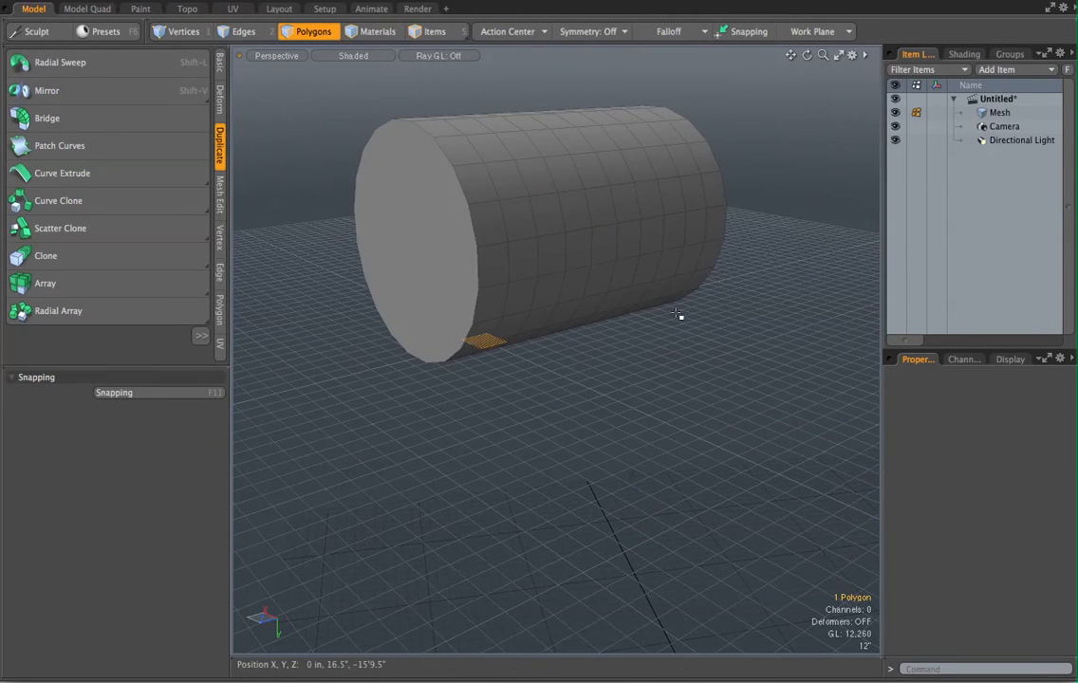
{"action": "left_click_drag", "start_coordinate": [675, 315], "coordinate": [486, 448]}
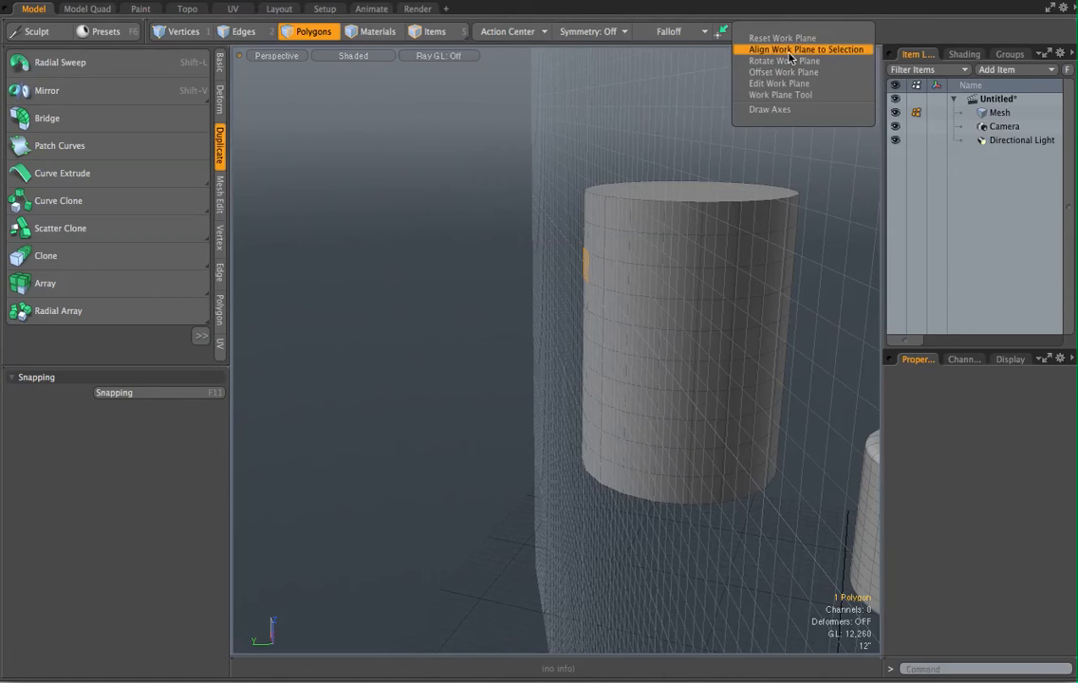
{"action": "left_click", "coordinate": [783, 61]}
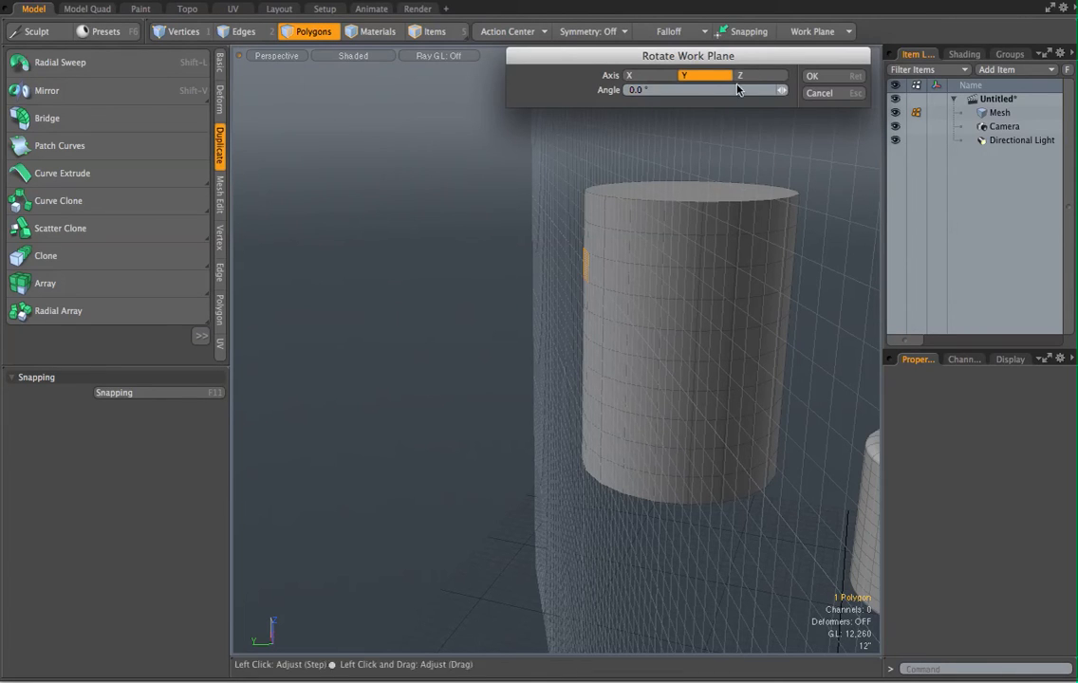
{"action": "left_click", "coordinate": [738, 76]}
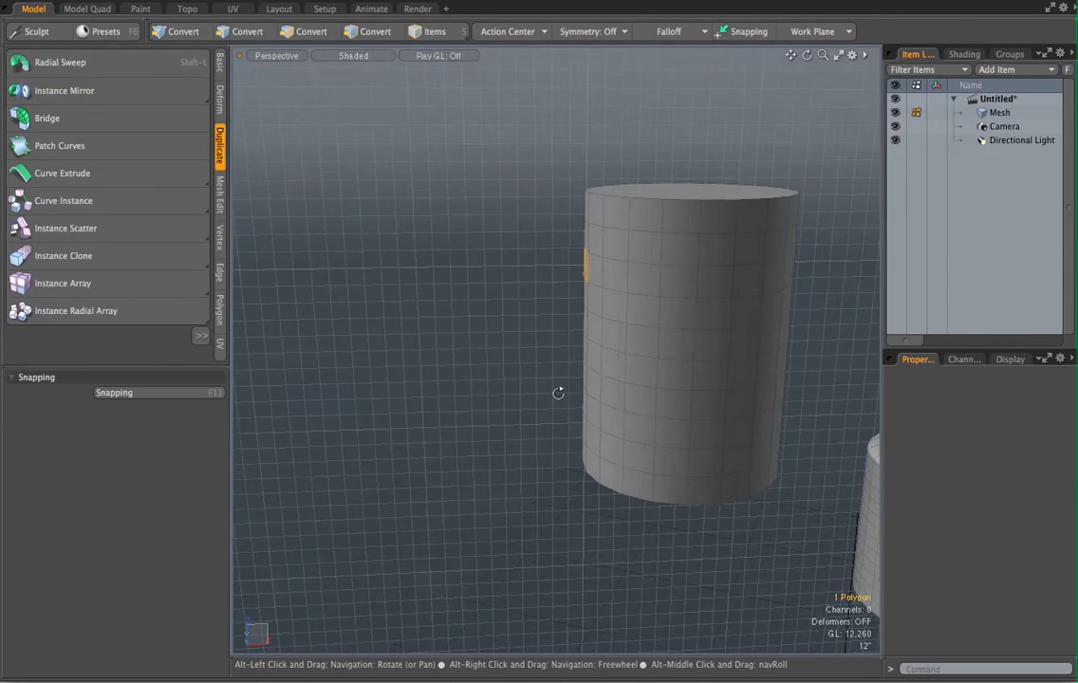
{"action": "left_click", "coordinate": [313, 31]}
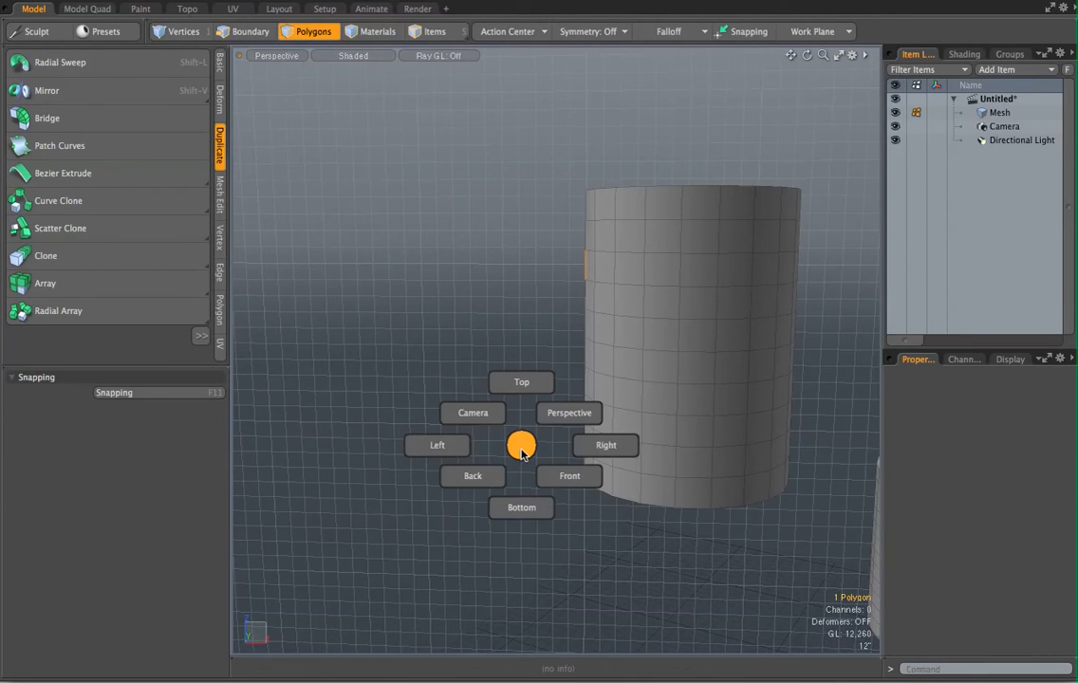
{"action": "left_click", "coordinate": [437, 444]}
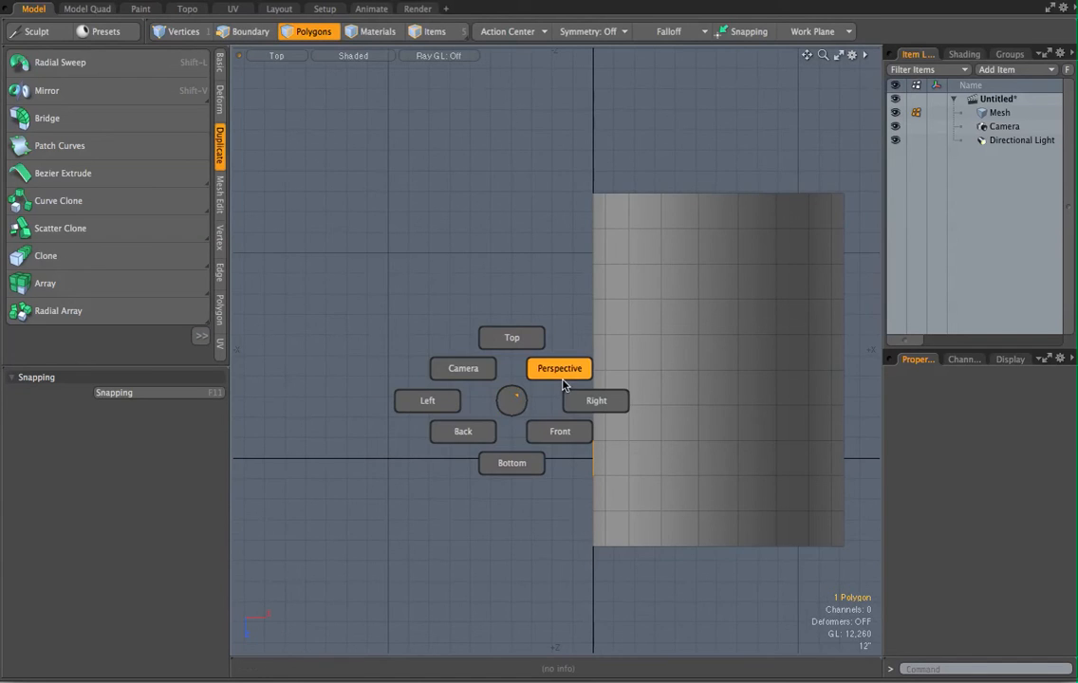
{"action": "left_click", "coordinate": [558, 368]}
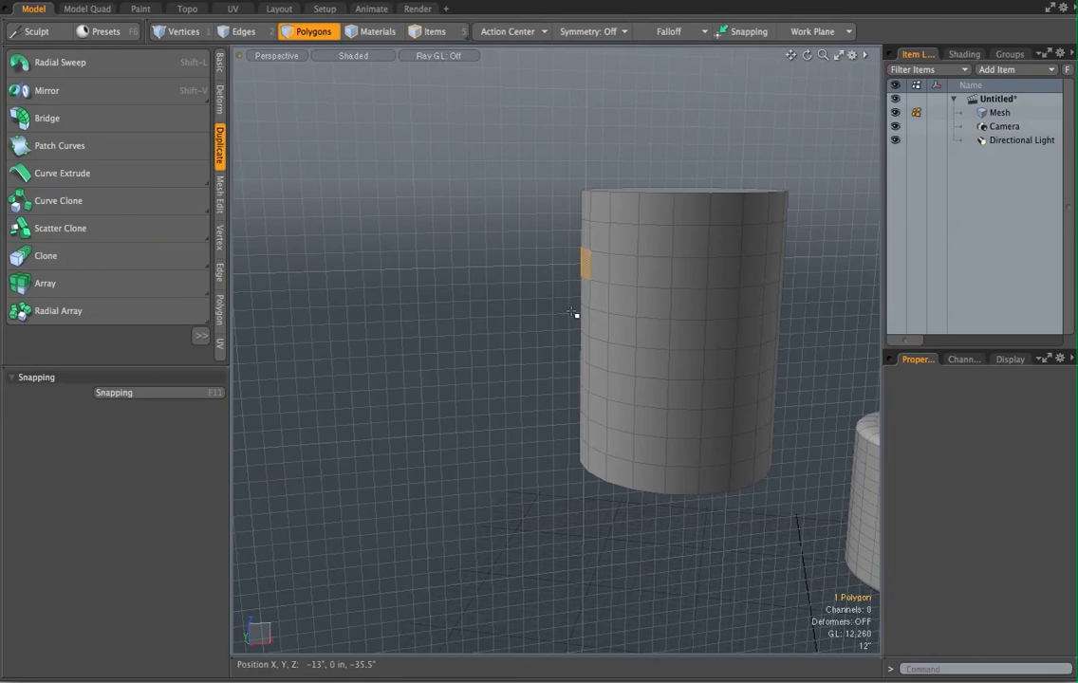
{"action": "mouse_move", "coordinate": [451, 243]}
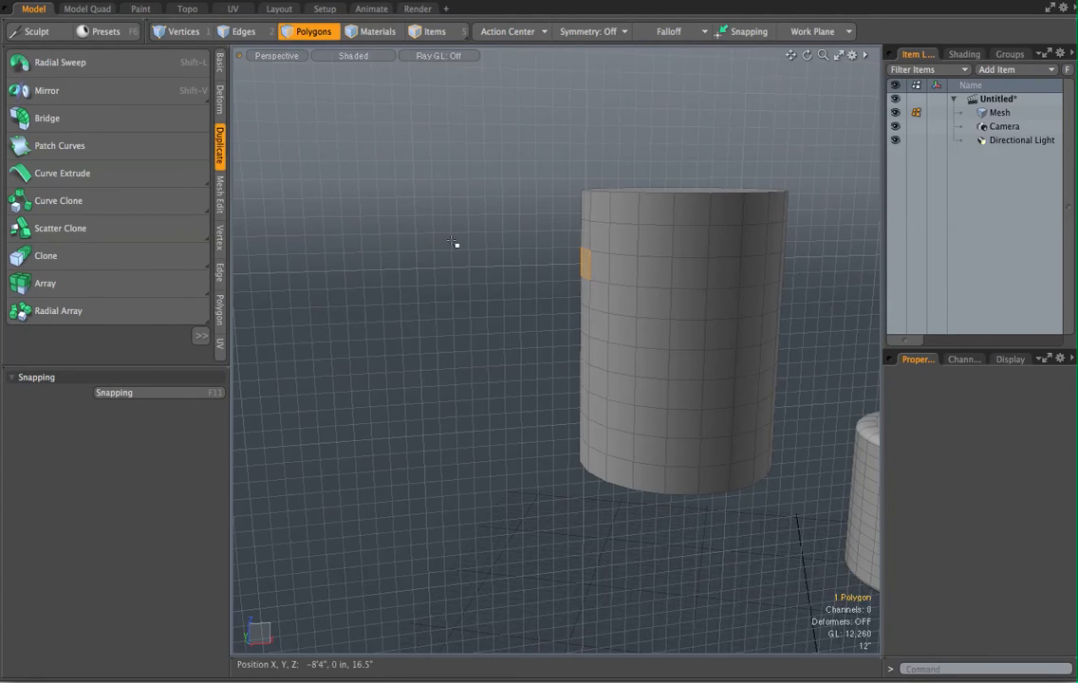
{"action": "mouse_move", "coordinate": [67, 204]}
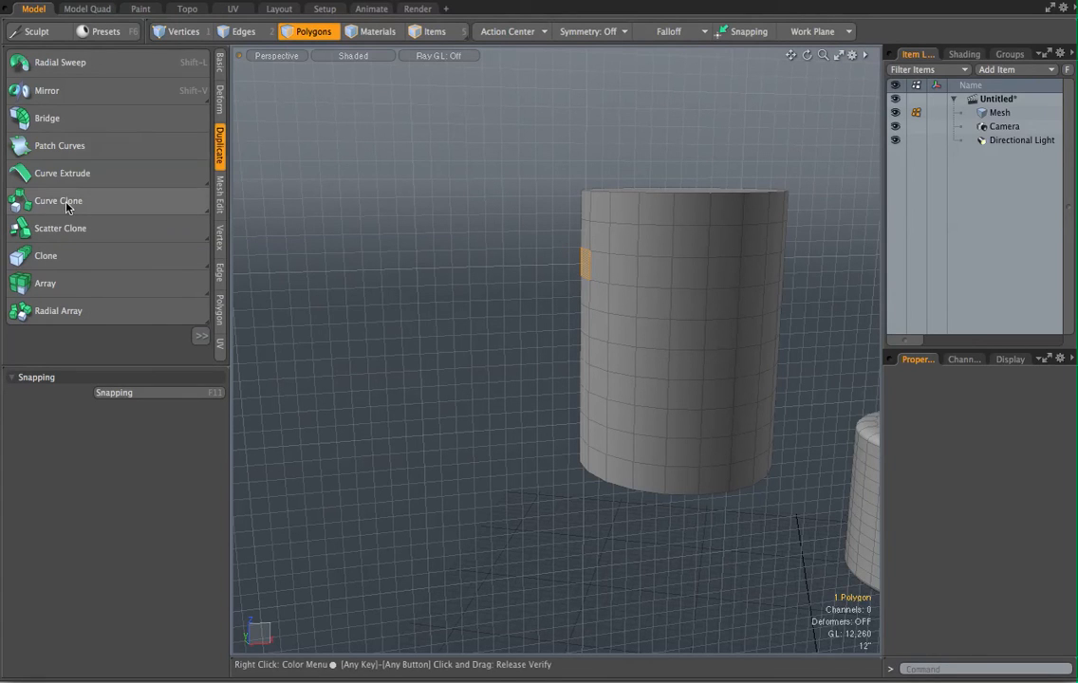
{"action": "mouse_move", "coordinate": [61, 172]}
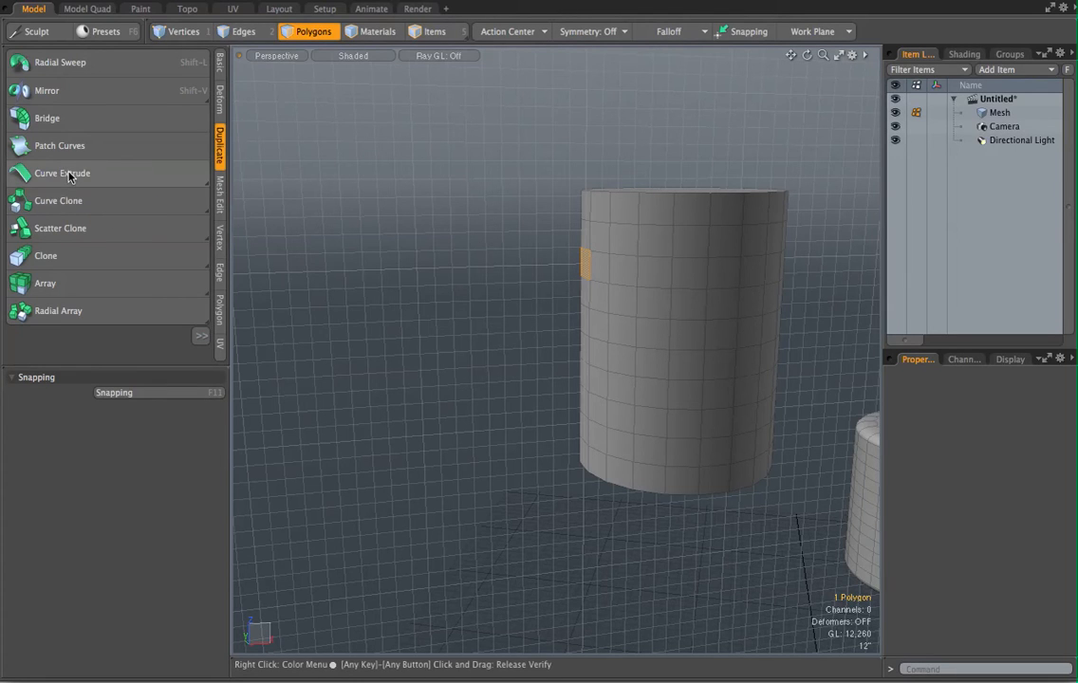
Curve Extrude the side face along a drawn path to form the mug's handle.
{"action": "left_click", "coordinate": [63, 172]}
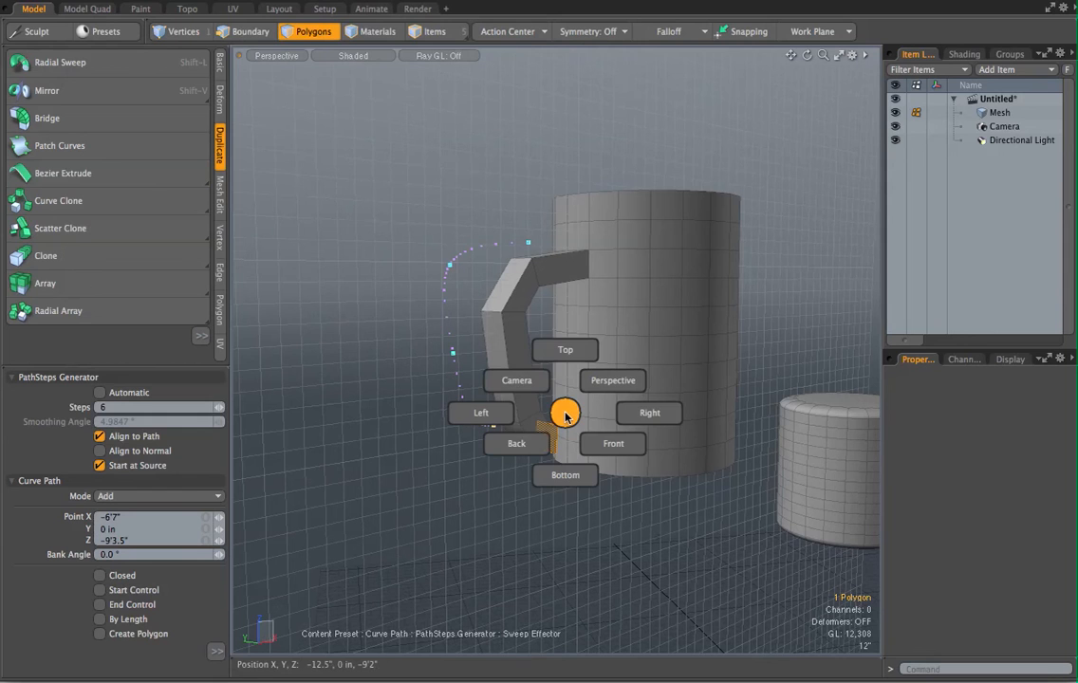
{"action": "left_click", "coordinate": [482, 413]}
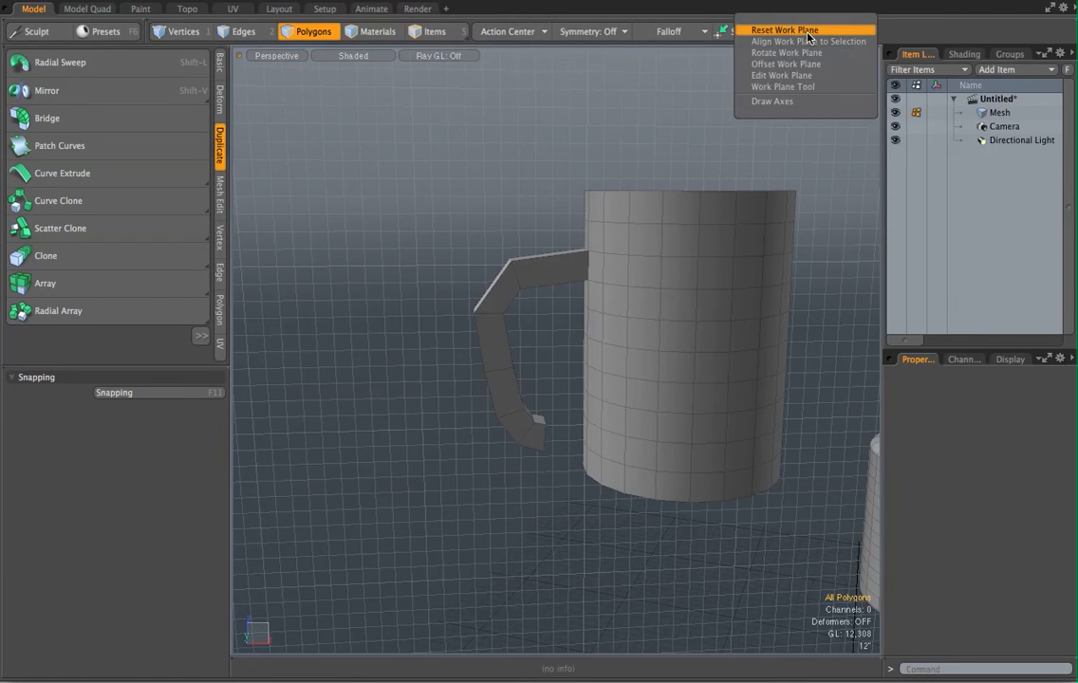
Reset the work plane and turn off the workplane grid display.
{"action": "left_click", "coordinate": [784, 30]}
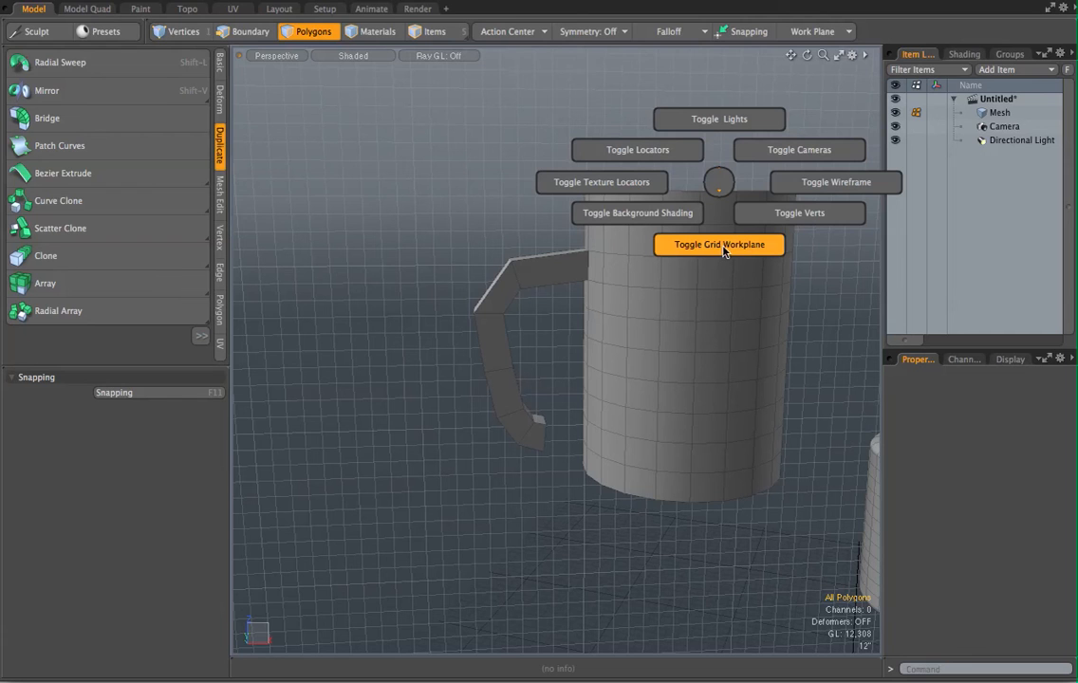
{"action": "left_click", "coordinate": [719, 243]}
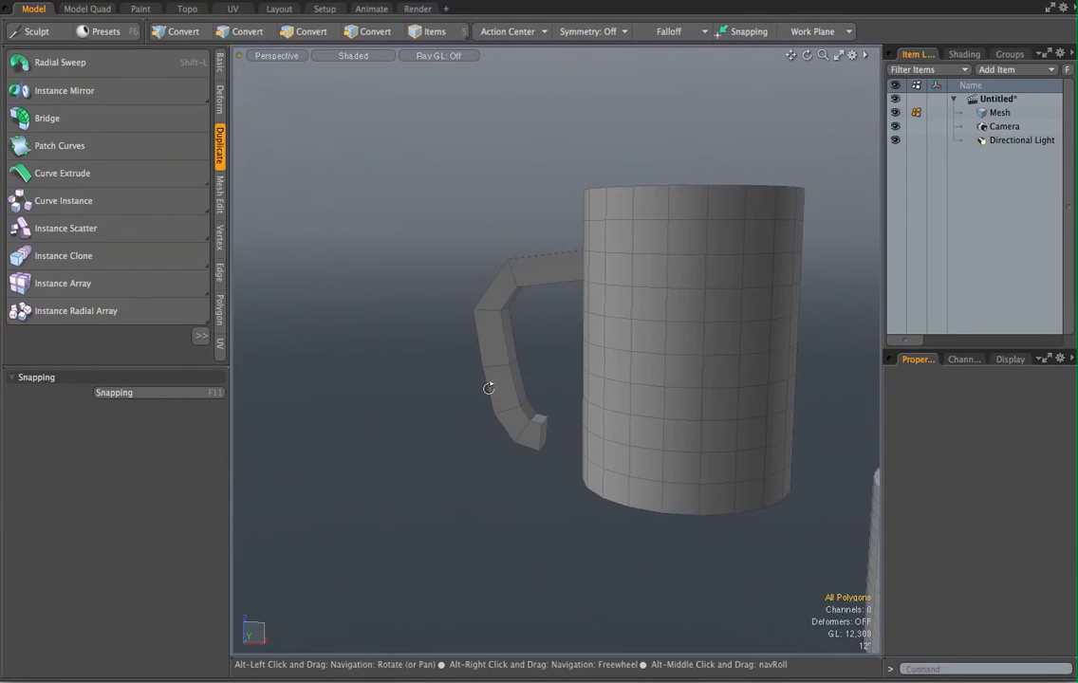
{"action": "left_click", "coordinate": [314, 30]}
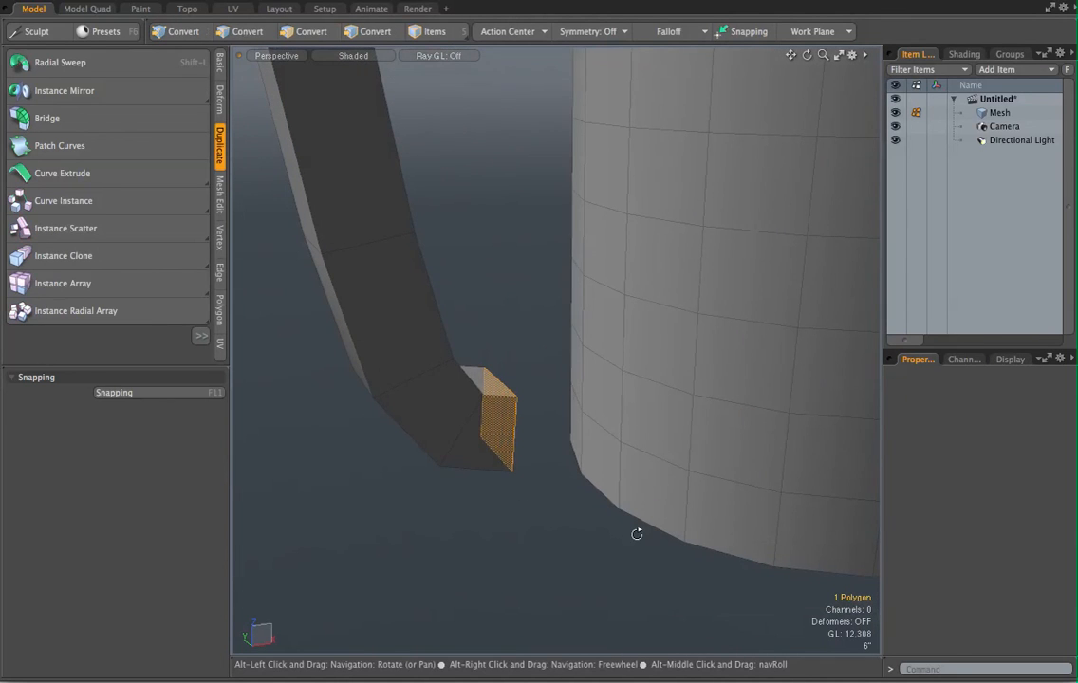
Bridge the handle's end face to the facing body face and raise the bridge Segments.
{"action": "left_click", "coordinate": [313, 30]}
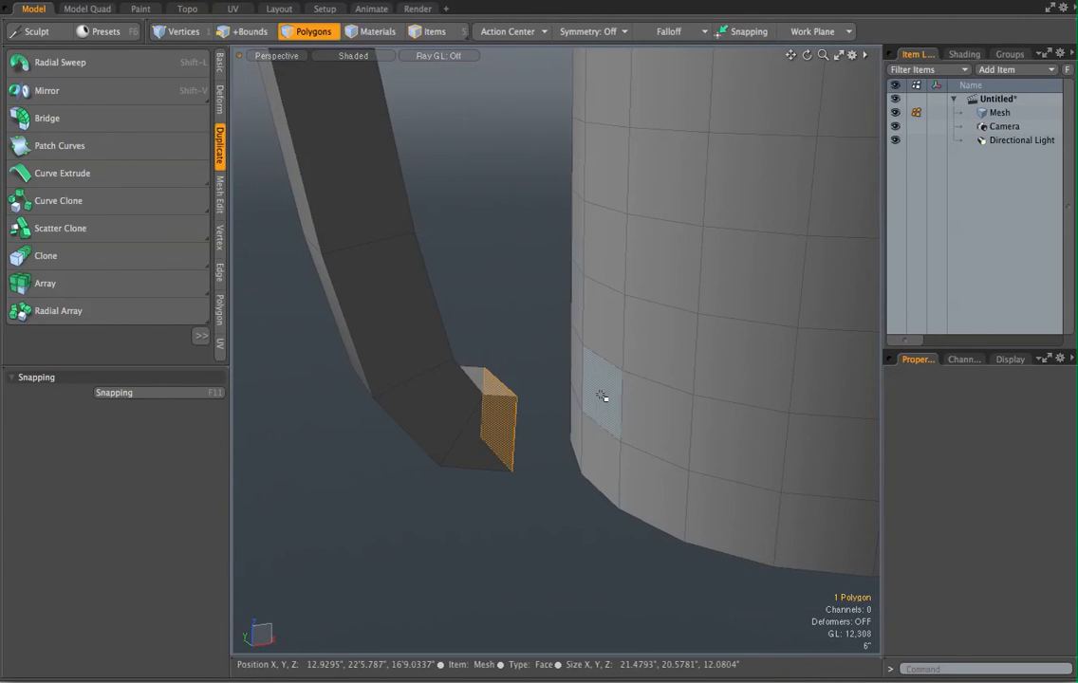
{"action": "left_click", "coordinate": [600, 395]}
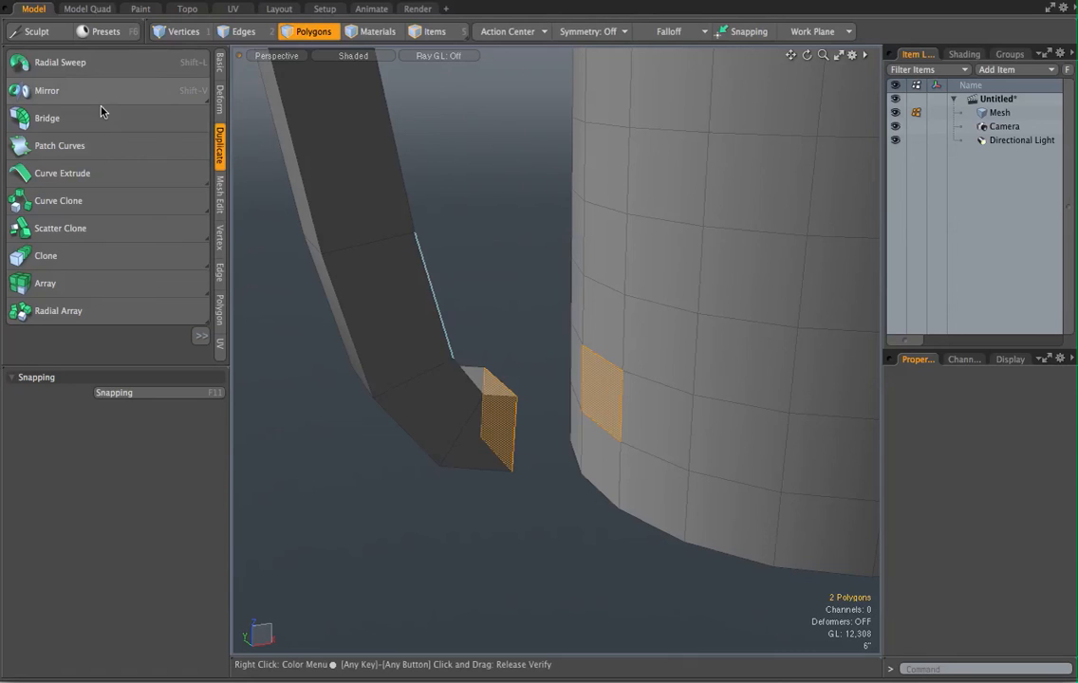
{"action": "left_click", "coordinate": [47, 117]}
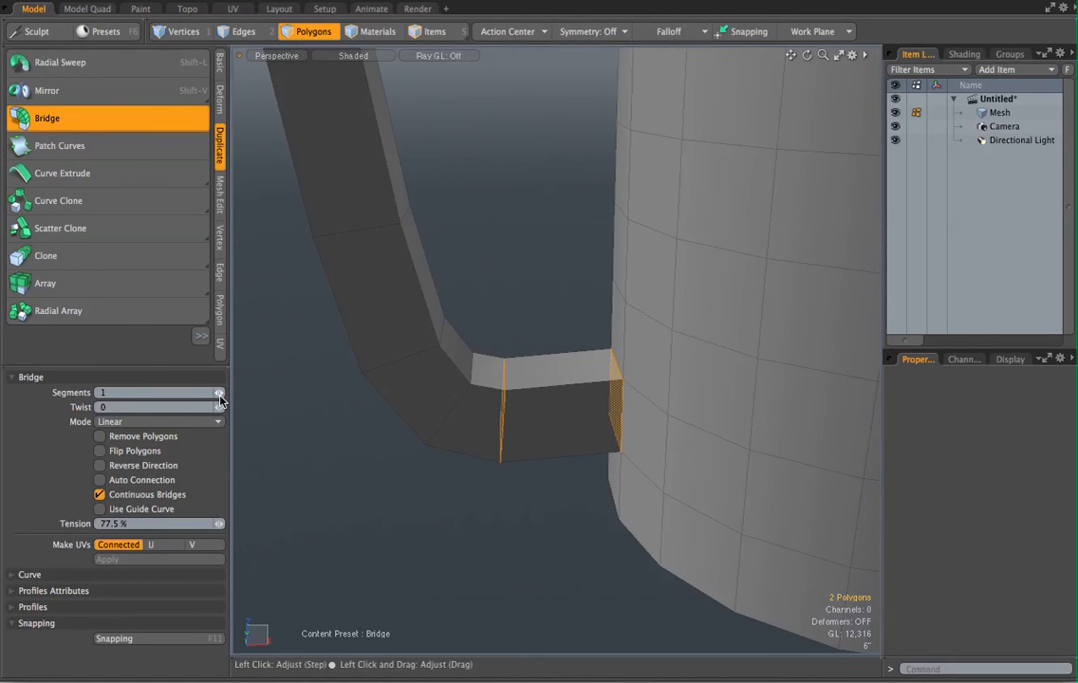
{"action": "left_click", "coordinate": [220, 391]}
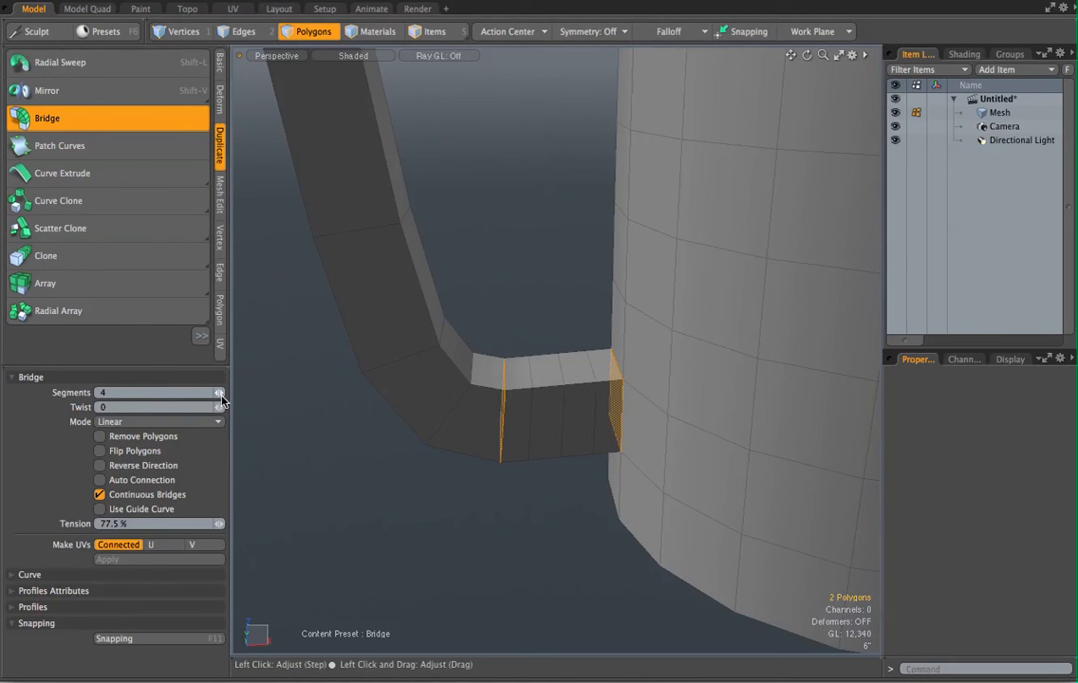
{"action": "left_click", "coordinate": [220, 397]}
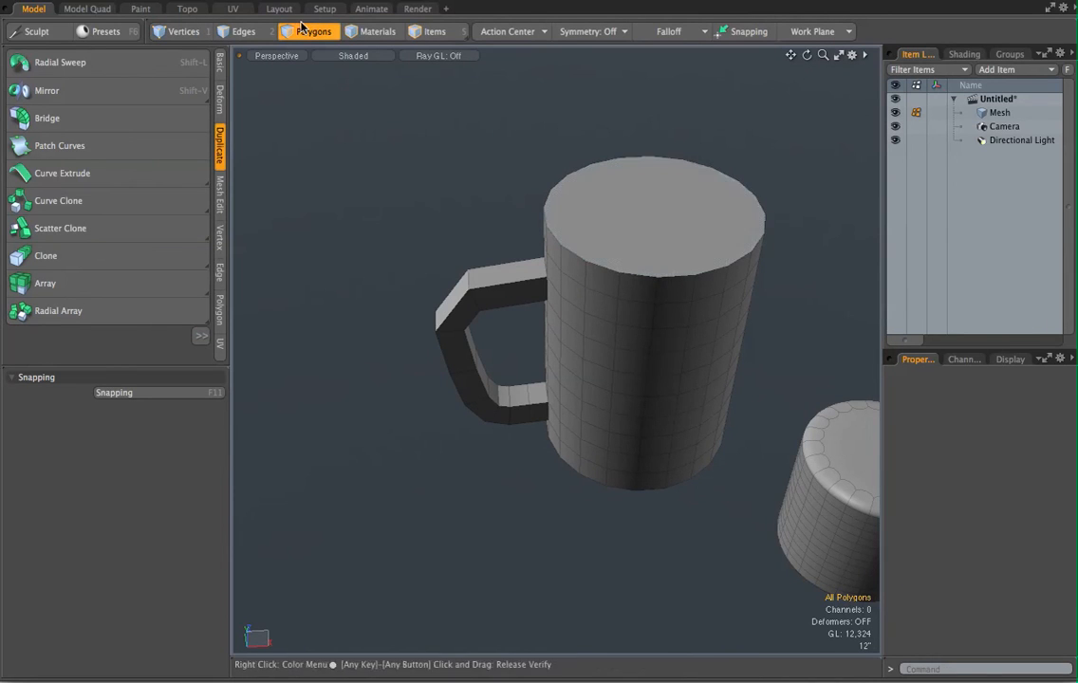
Bevel the mug's top face with an inset and downward shift to hollow out the body.
{"action": "left_click", "coordinate": [655, 213]}
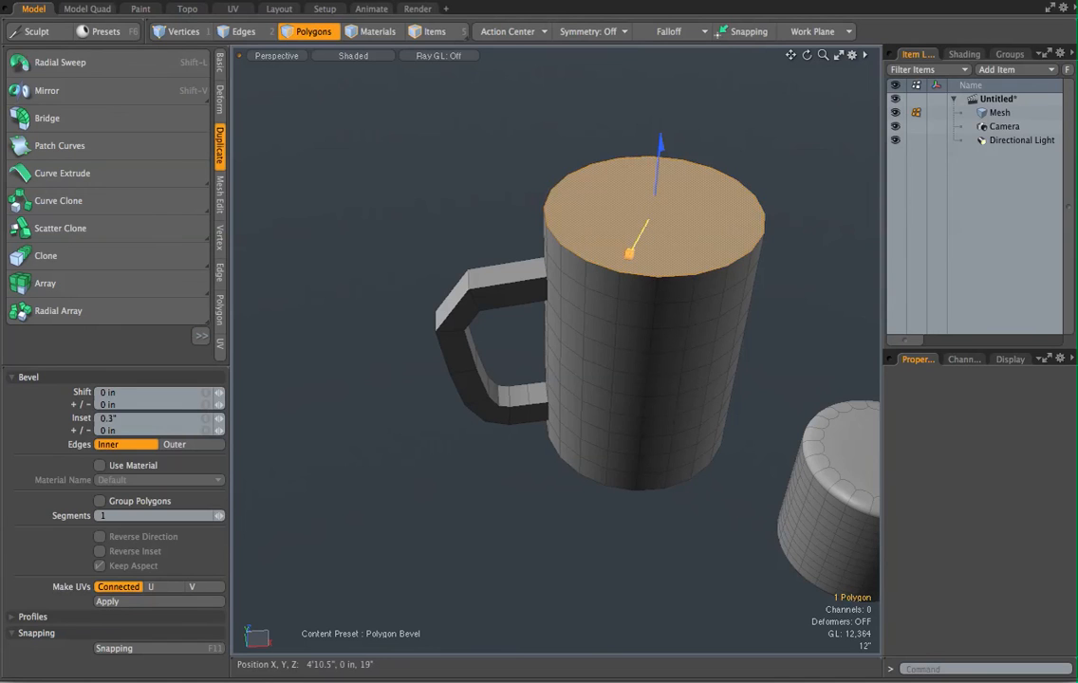
{"action": "left_click_drag", "start_coordinate": [654, 235], "coordinate": [630, 249]}
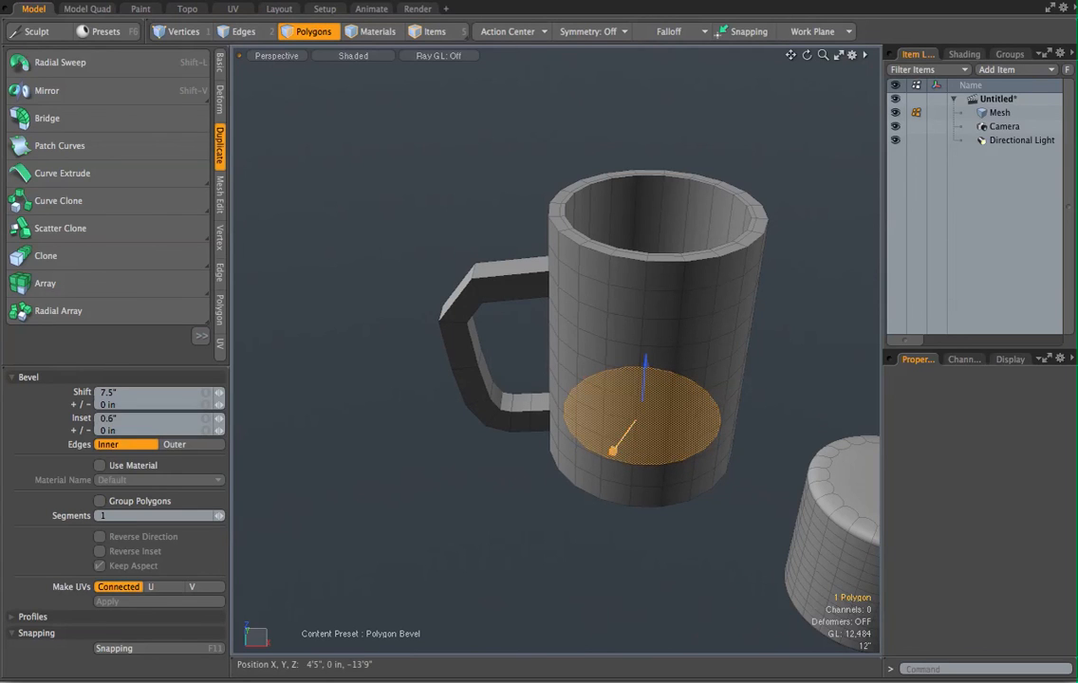
{"action": "left_click_drag", "start_coordinate": [611, 452], "coordinate": [636, 433]}
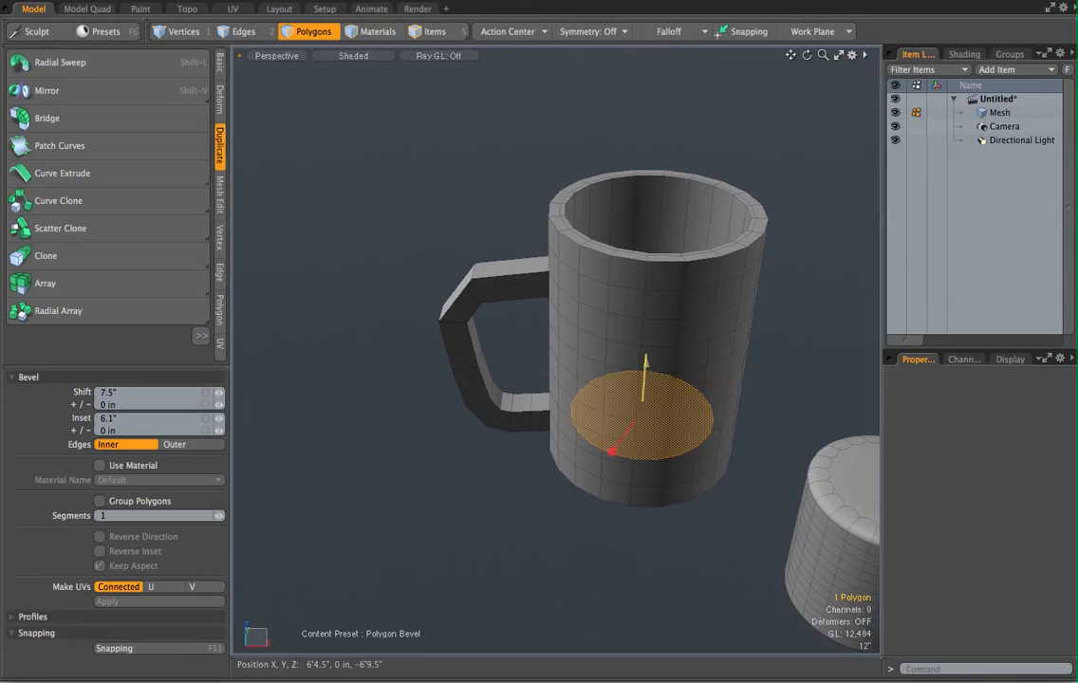
{"action": "left_click_drag", "start_coordinate": [614, 436], "coordinate": [615, 444]}
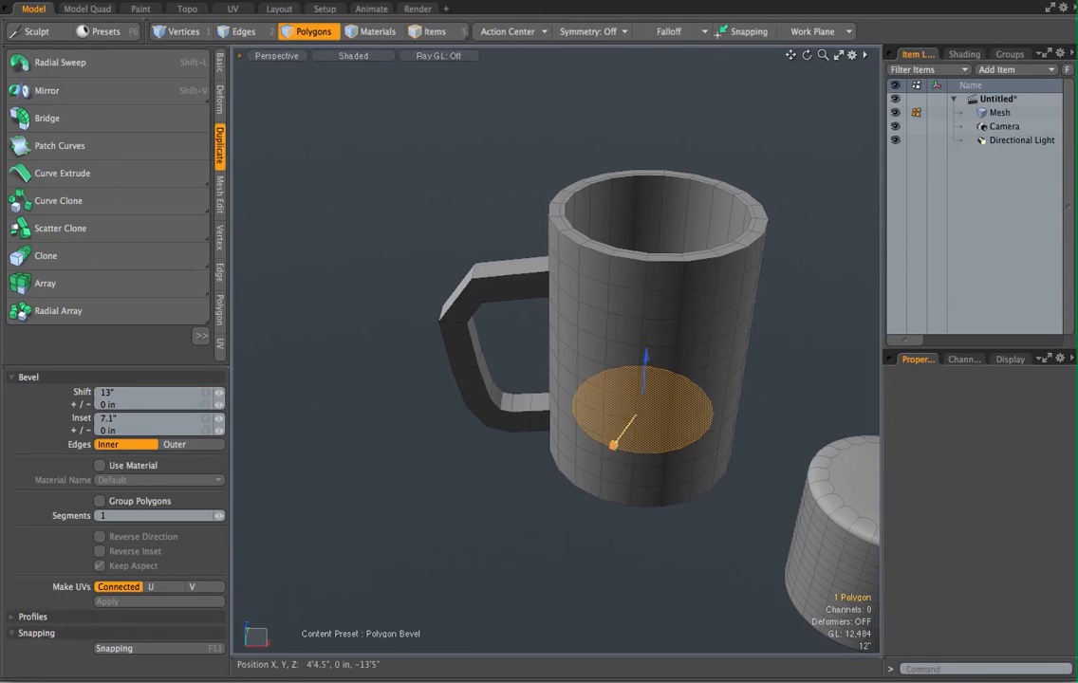
{"action": "left_click_drag", "start_coordinate": [614, 446], "coordinate": [605, 435]}
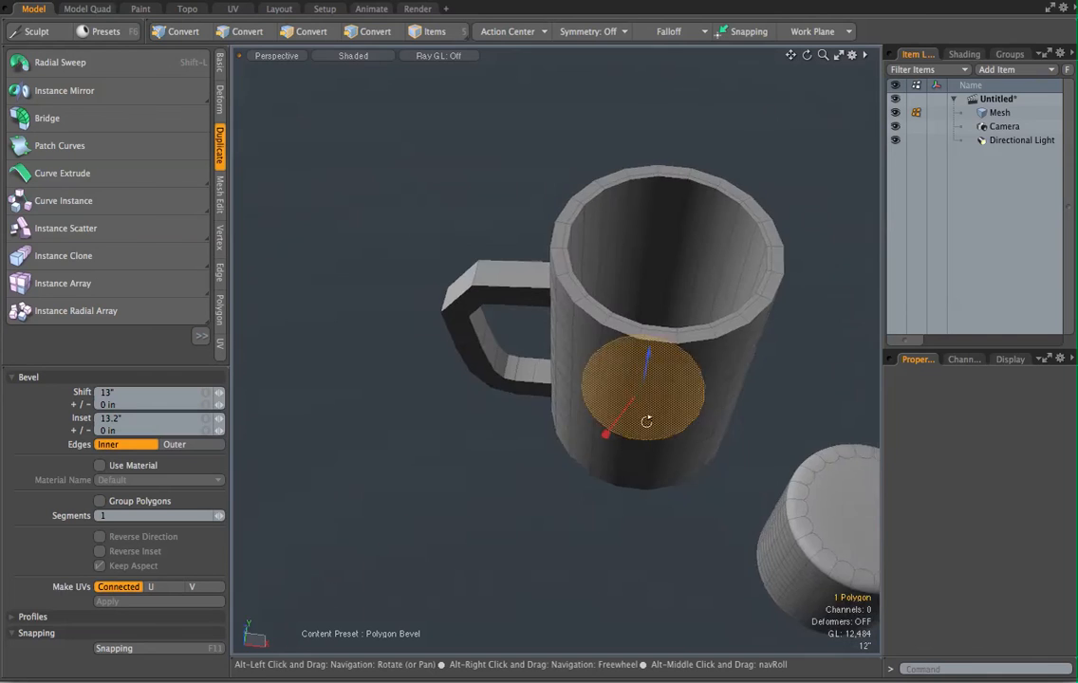
{"action": "left_click_drag", "start_coordinate": [645, 421], "coordinate": [647, 490]}
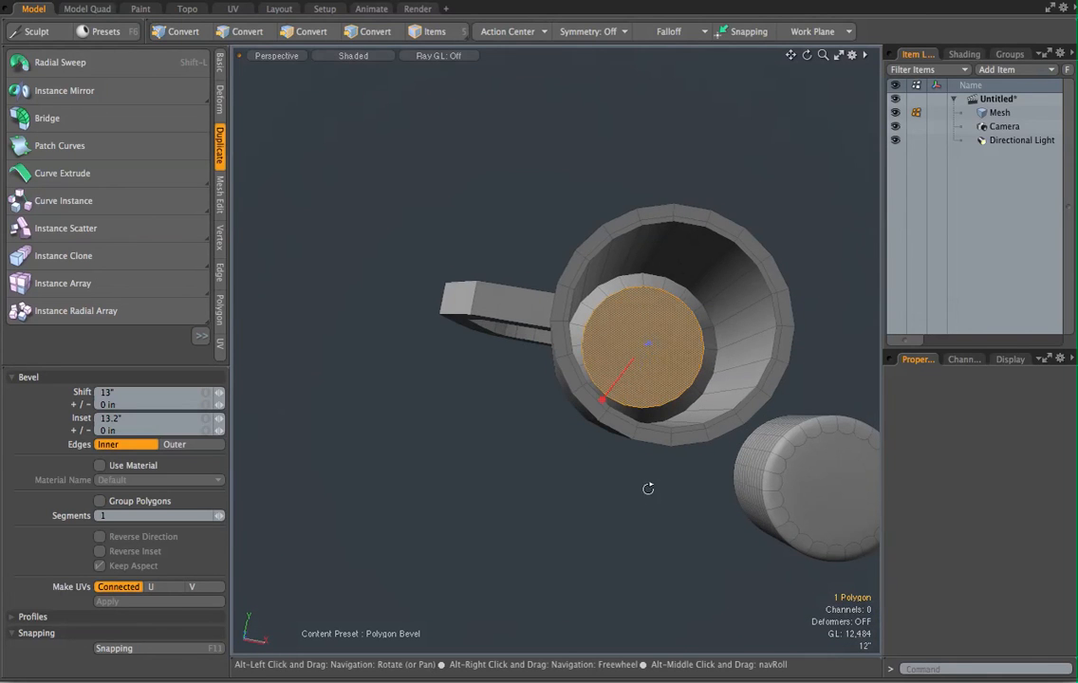
{"action": "left_click", "coordinate": [313, 30]}
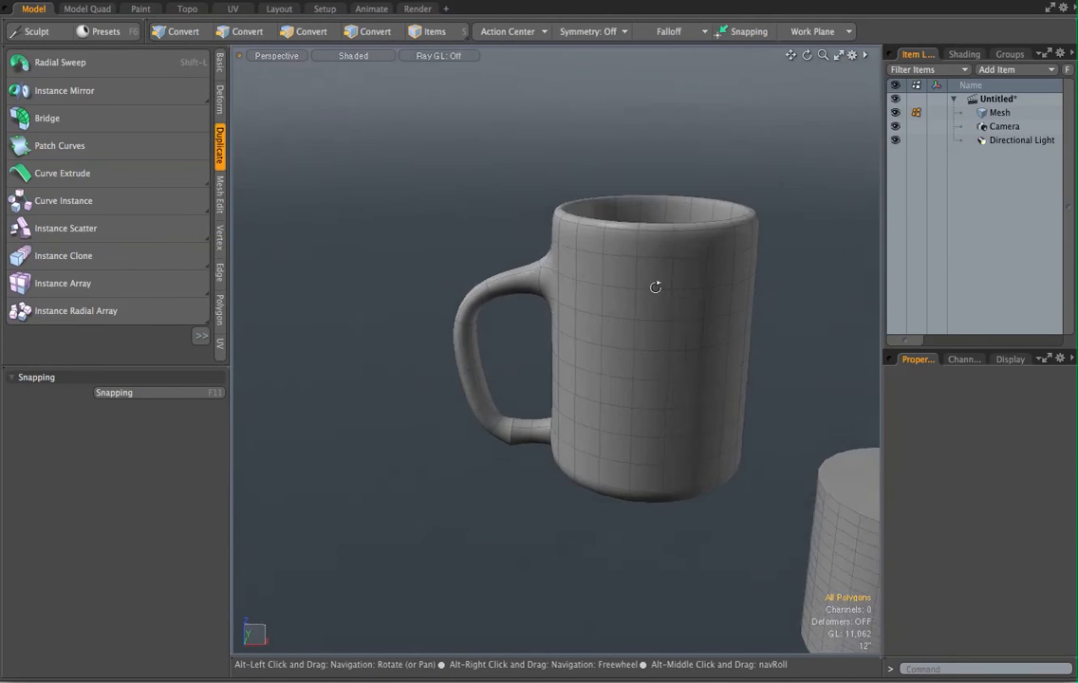
View the subdivided mug up close around the handle joint and from the front.
{"action": "left_click_drag", "start_coordinate": [655, 286], "coordinate": [658, 239]}
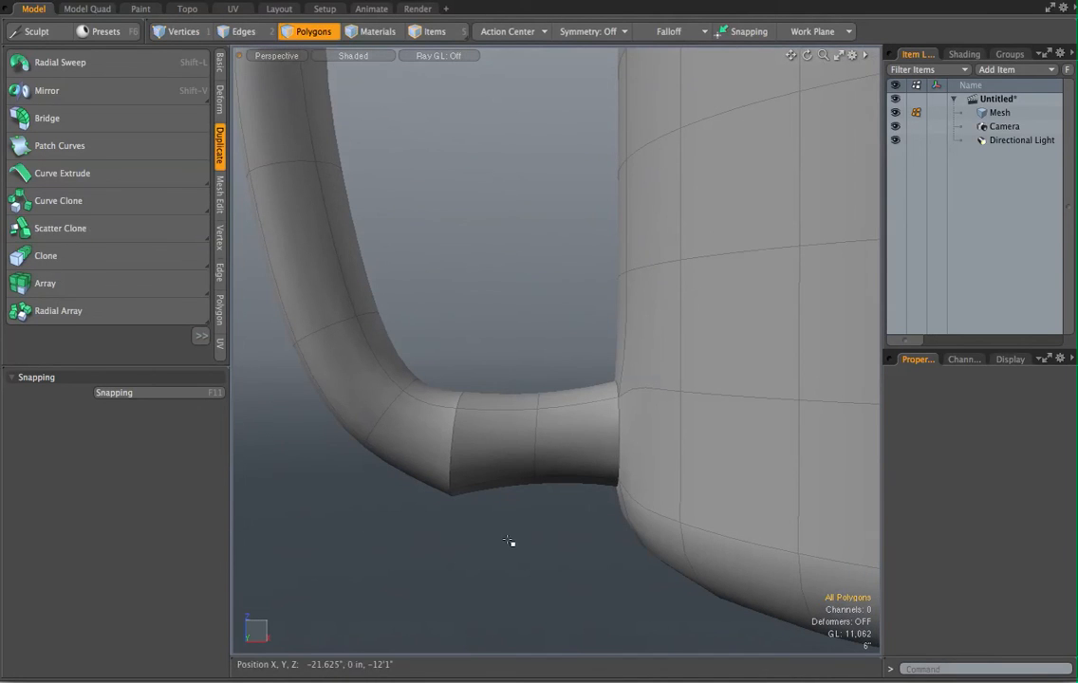
{"action": "left_click", "coordinate": [474, 438]}
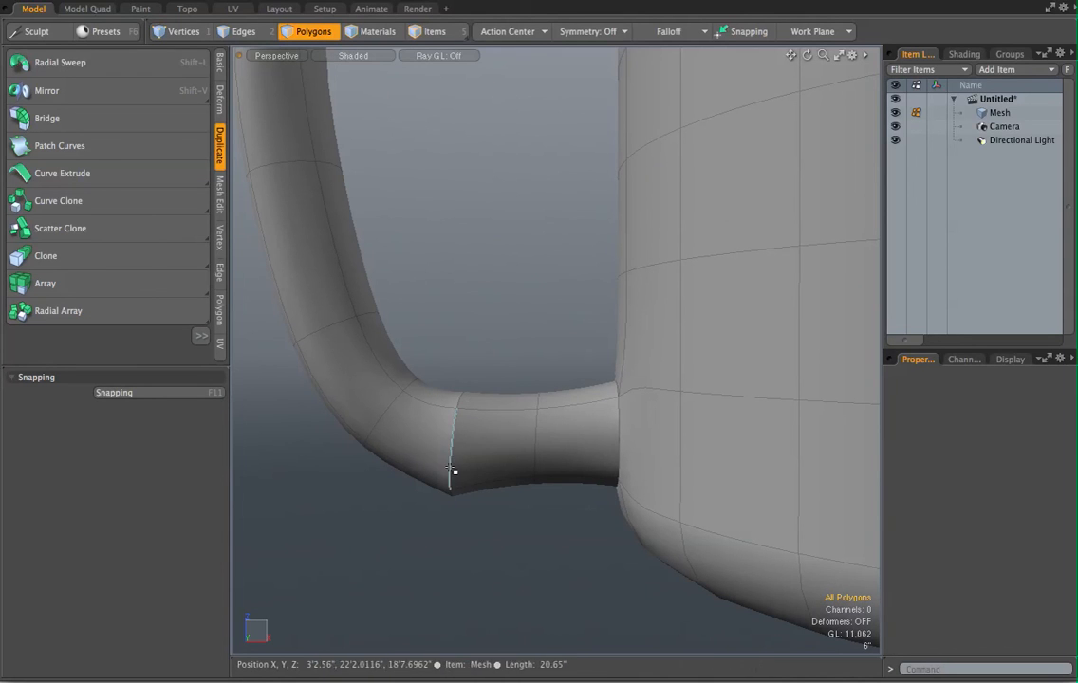
{"action": "left_click", "coordinate": [490, 482]}
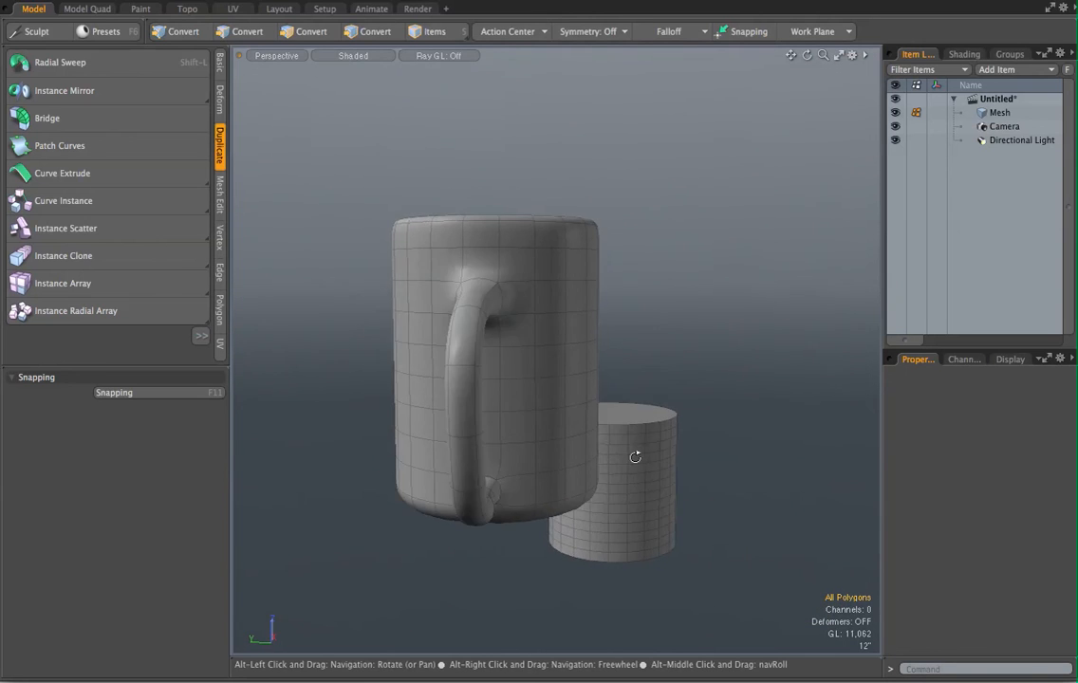
{"action": "left_click_drag", "start_coordinate": [634, 455], "coordinate": [474, 461]}
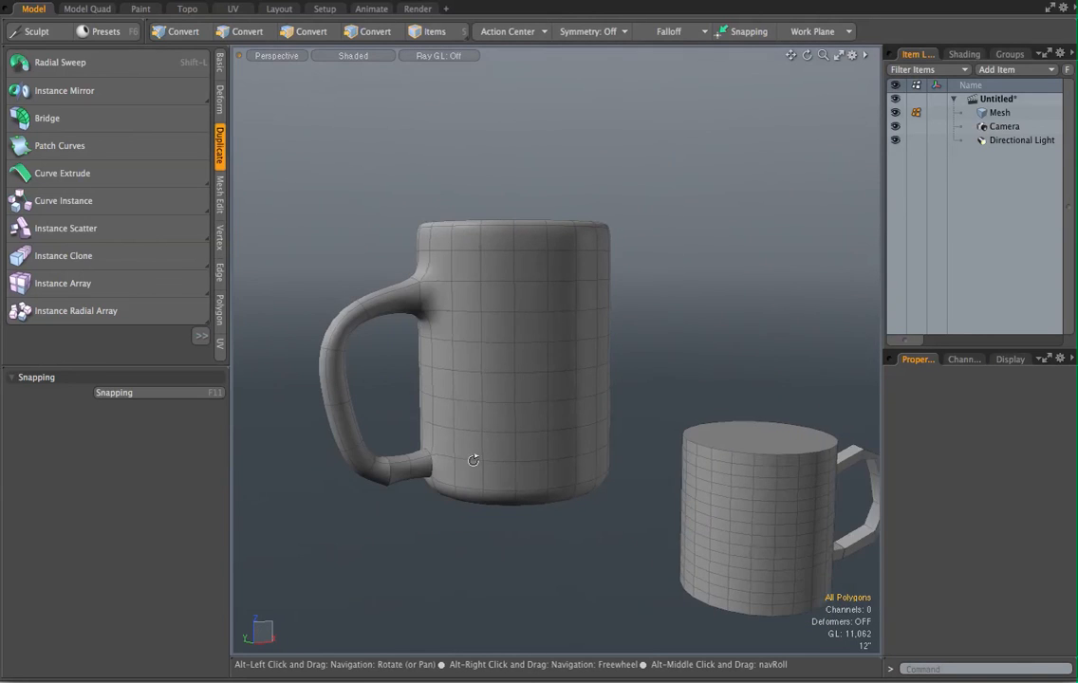
{"action": "left_click", "coordinate": [313, 30]}
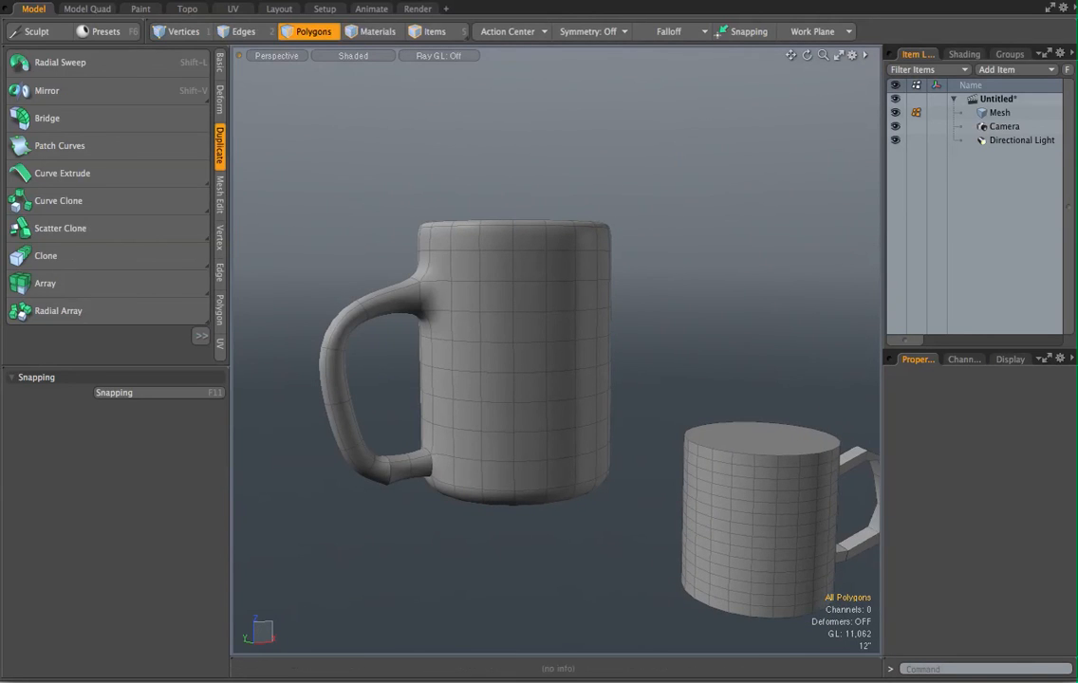